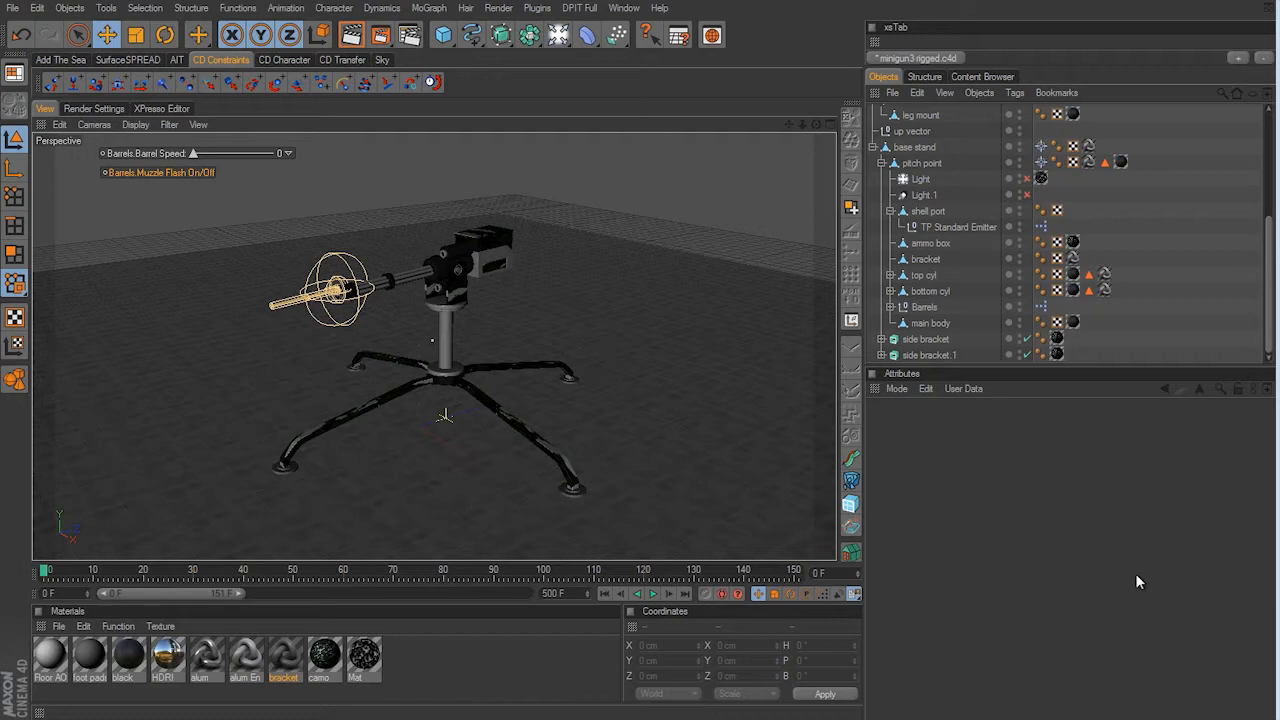
pyautogui.moveTo(1116, 572)
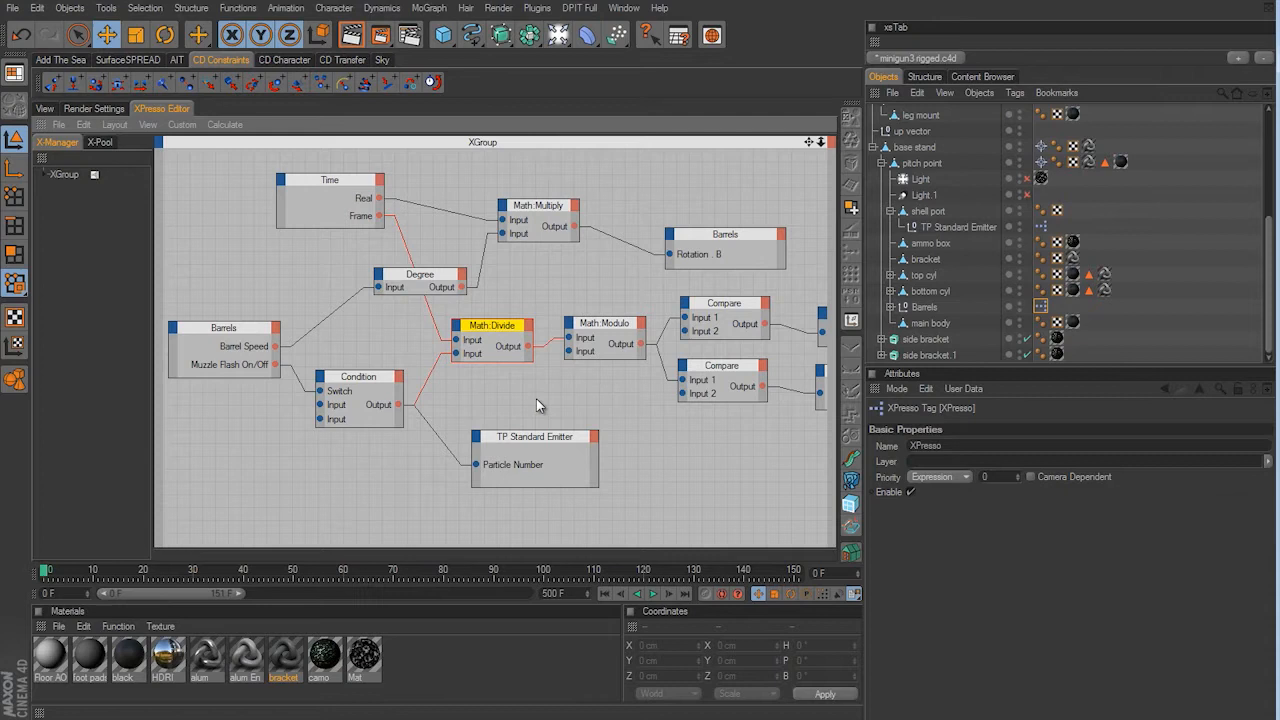
pyautogui.moveTo(588, 413)
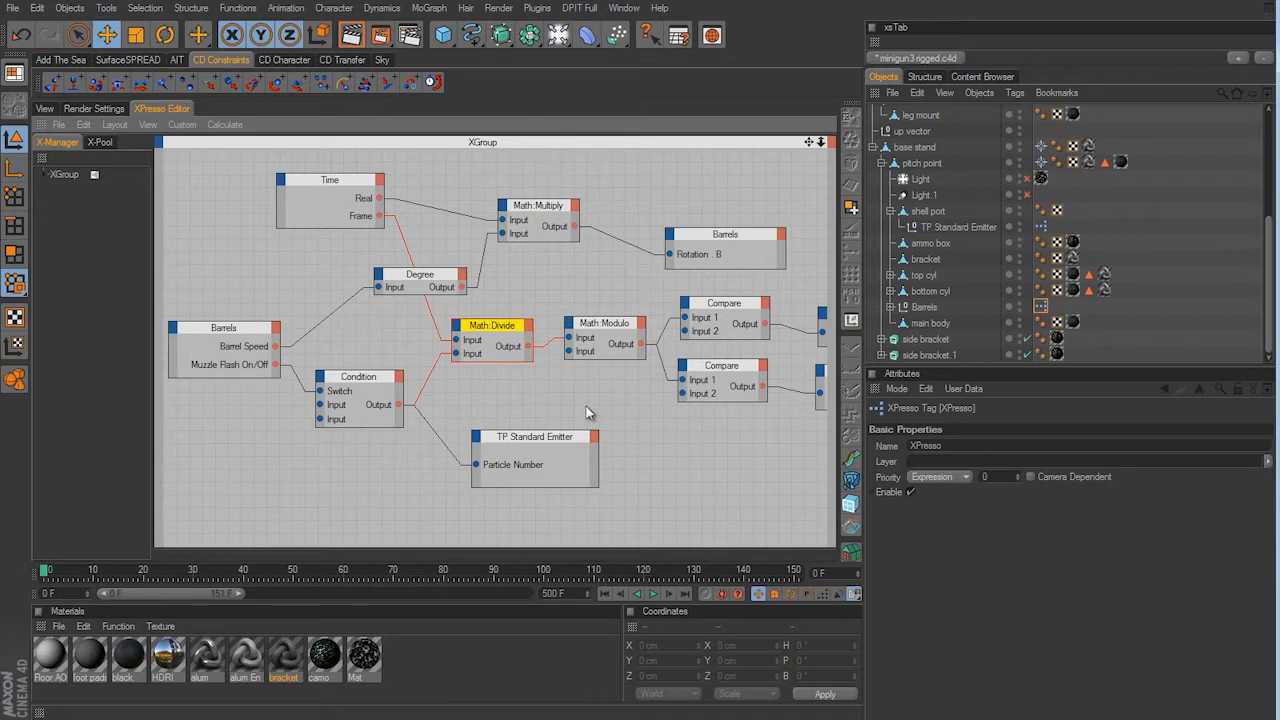
pyautogui.moveTo(367, 388)
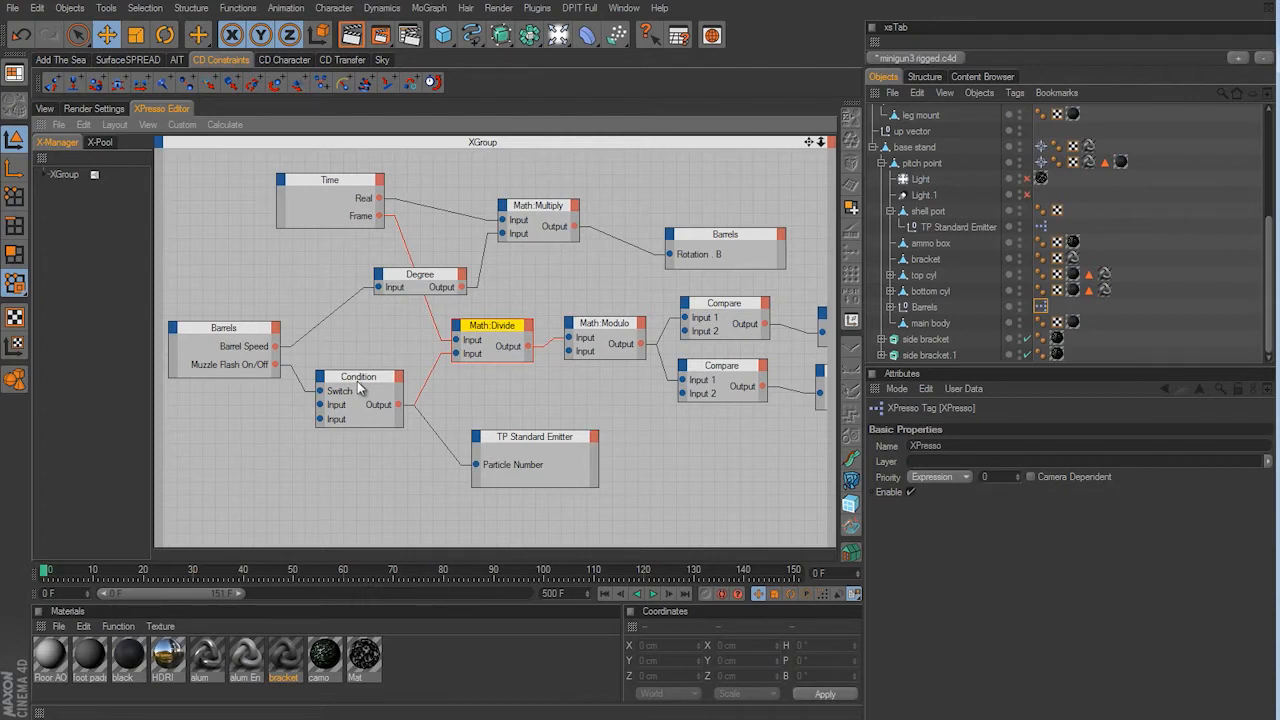
# Select the Condition node to show its Real data type with inputs 1 and 0.
pyautogui.click(358, 377)
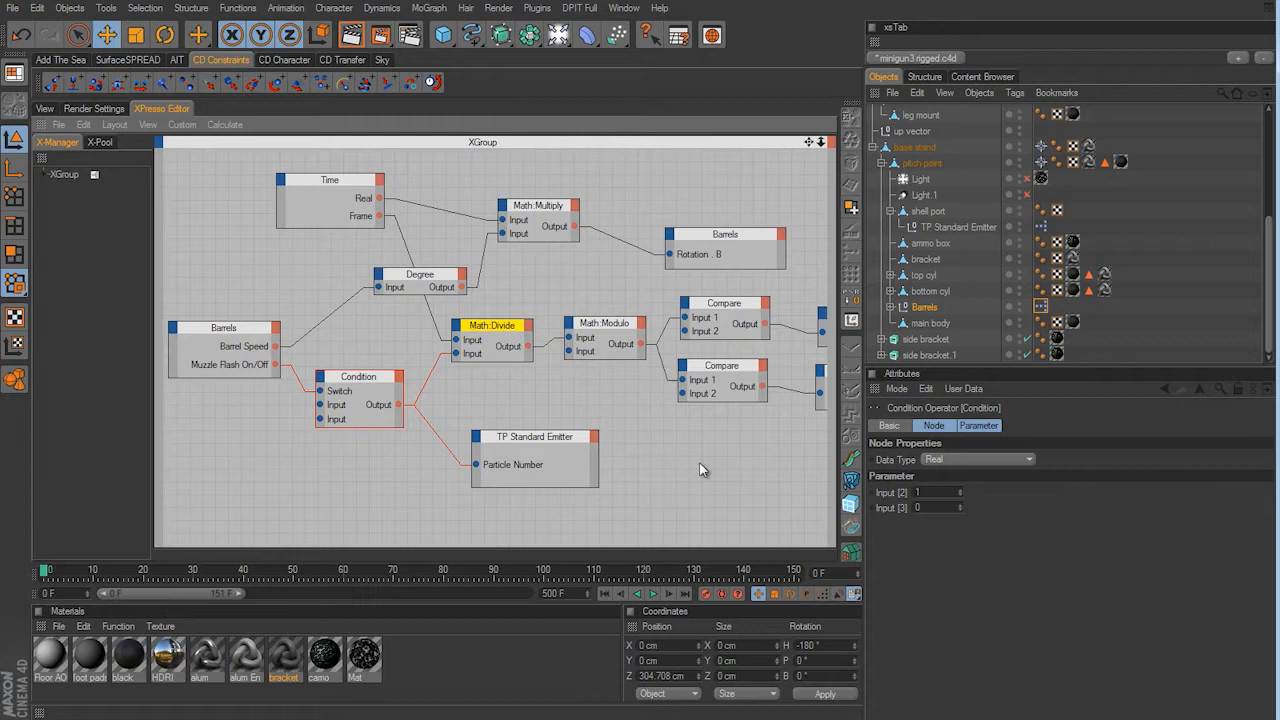
pyautogui.moveTo(967, 463)
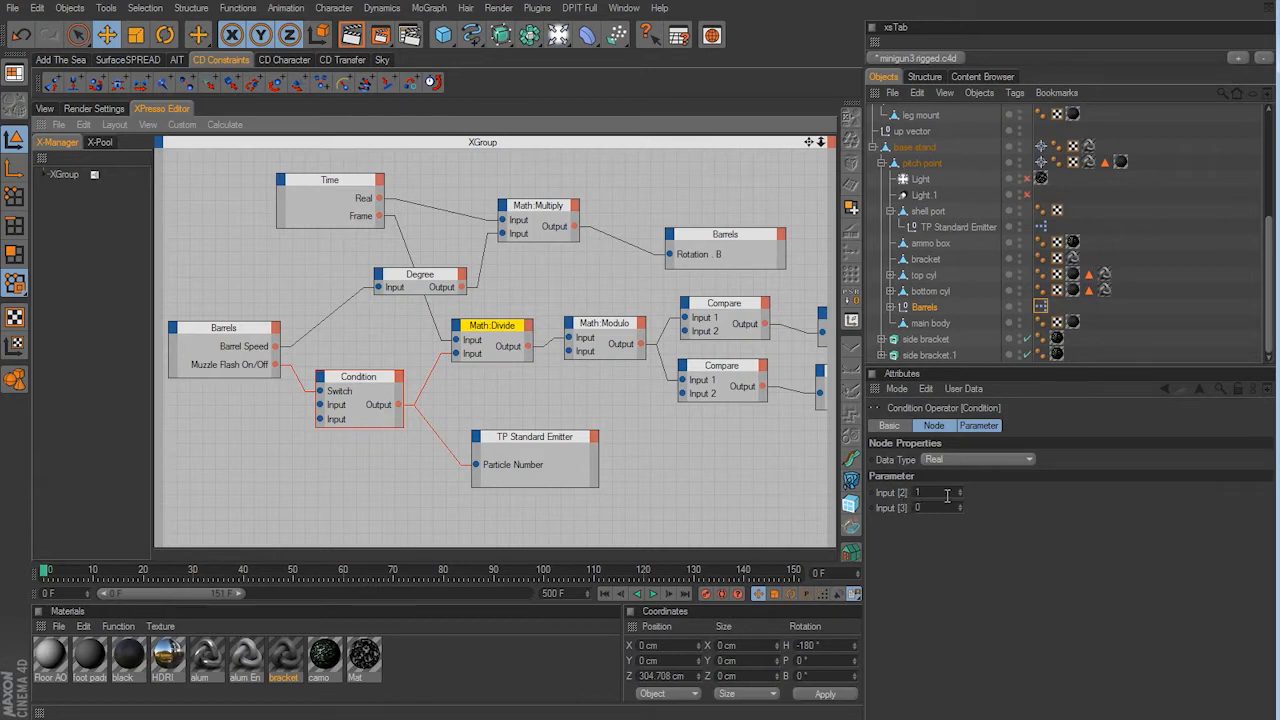
pyautogui.moveTo(930, 532)
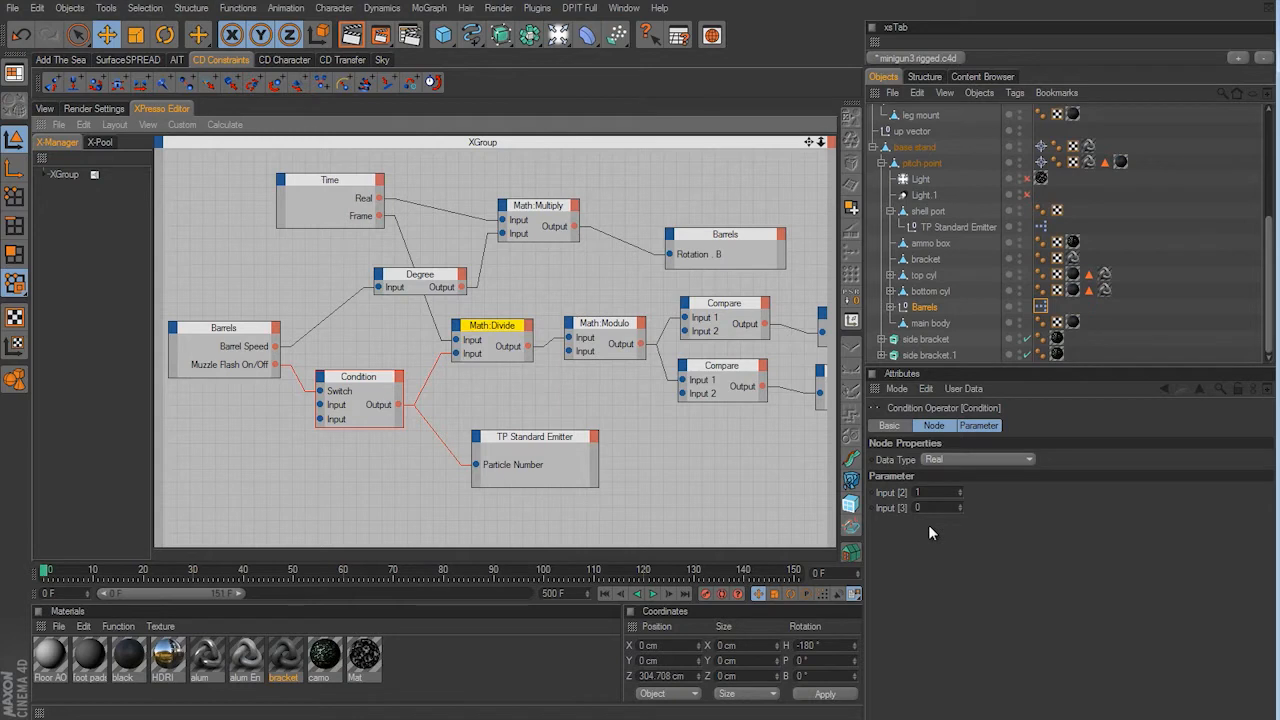
pyautogui.moveTo(983, 502)
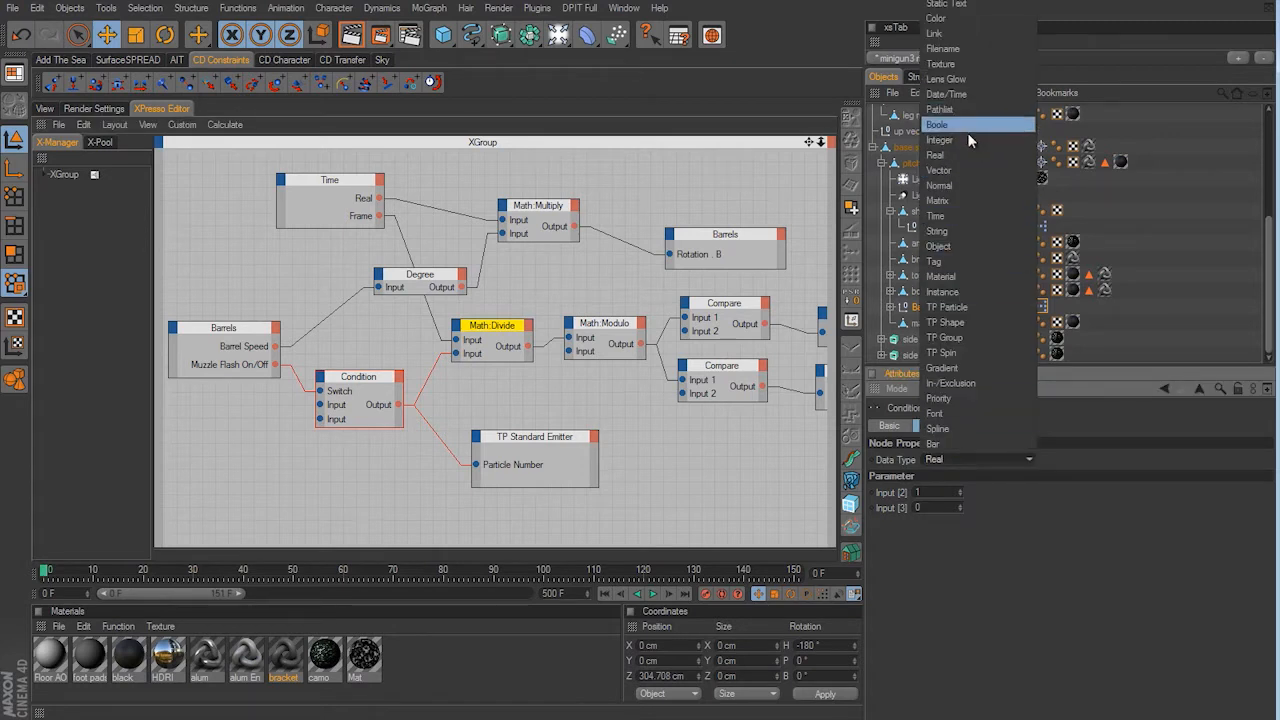
# Change the Condition node's data type to Boole so its inputs become checkboxes.
pyautogui.click(937, 124)
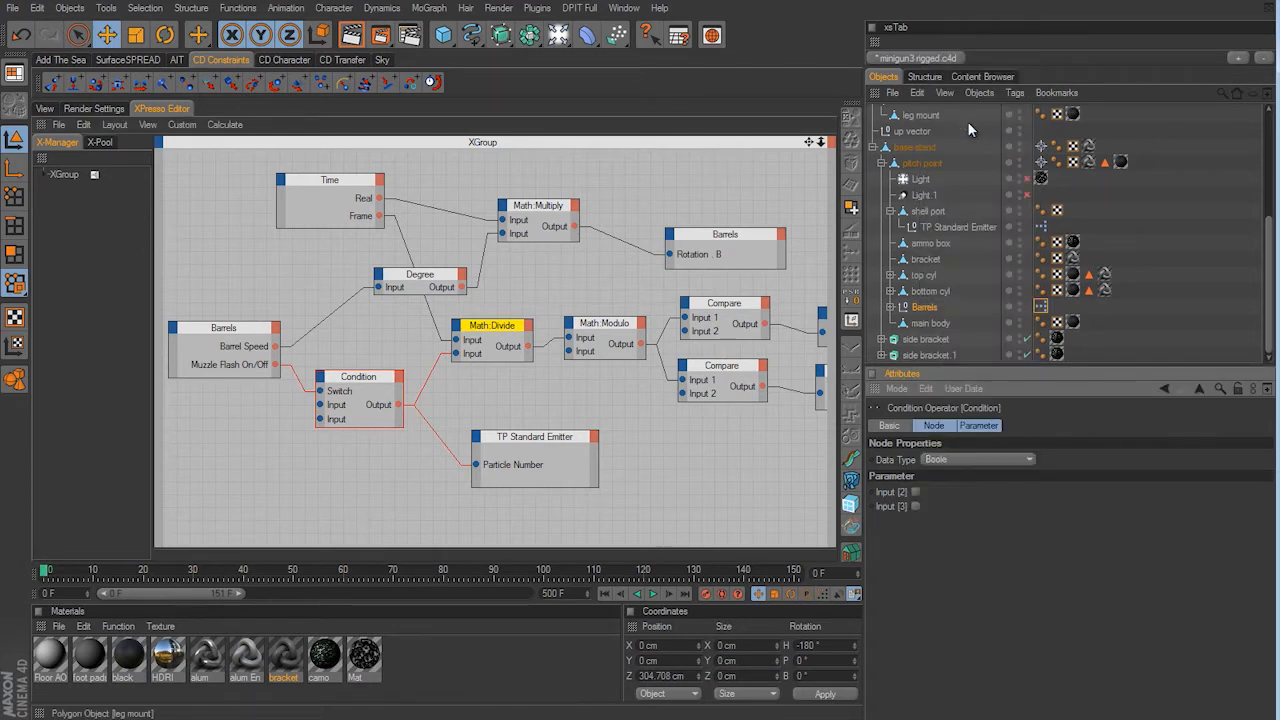
pyautogui.moveTo(370, 404)
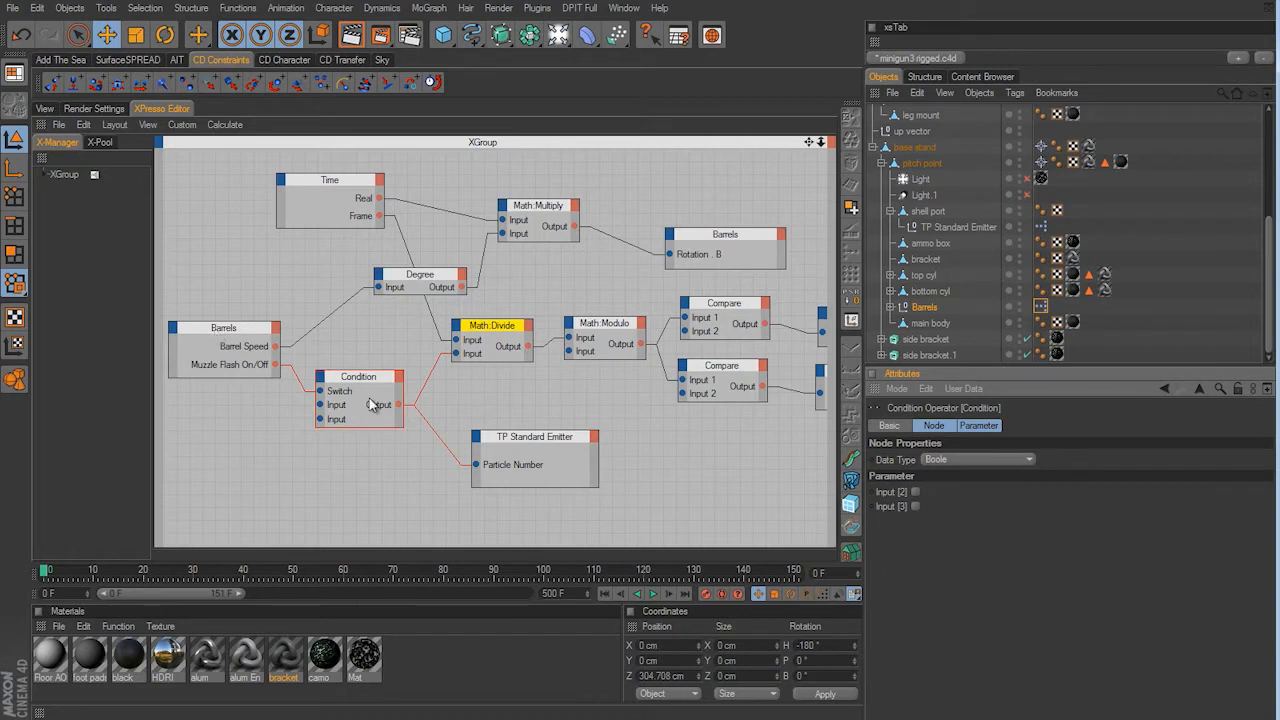
pyautogui.moveTo(925, 500)
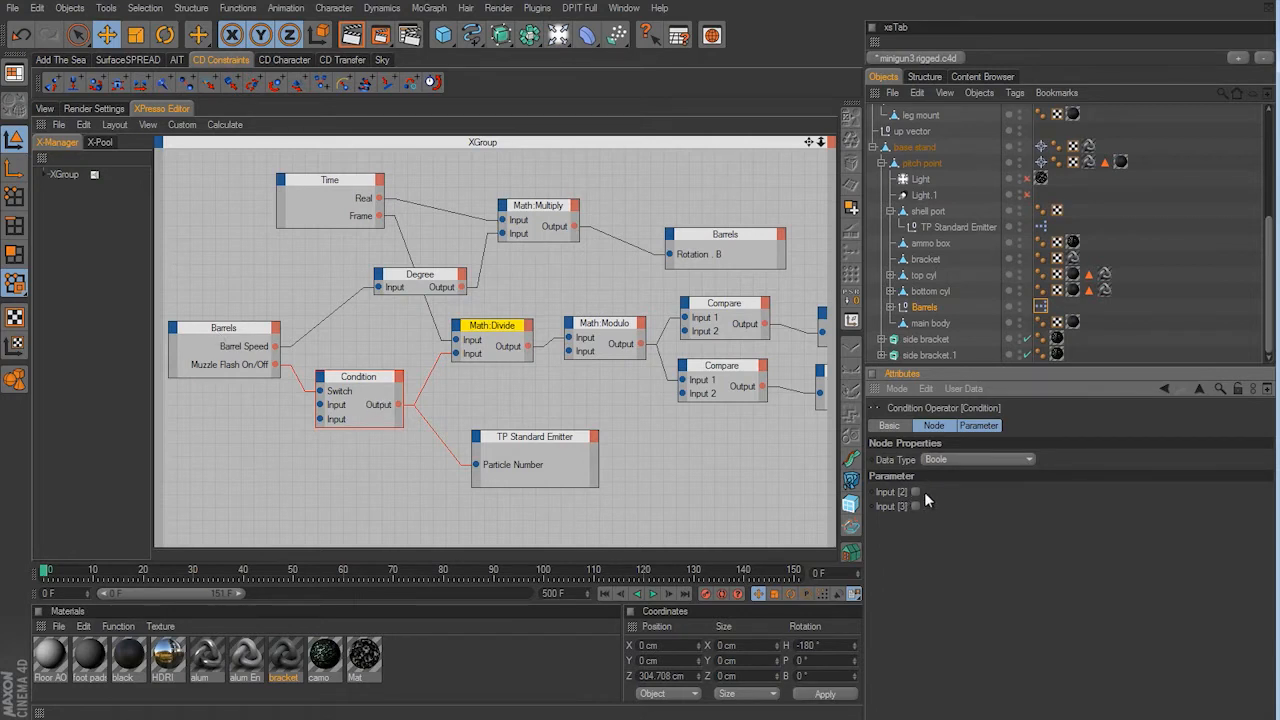
pyautogui.moveTo(925, 517)
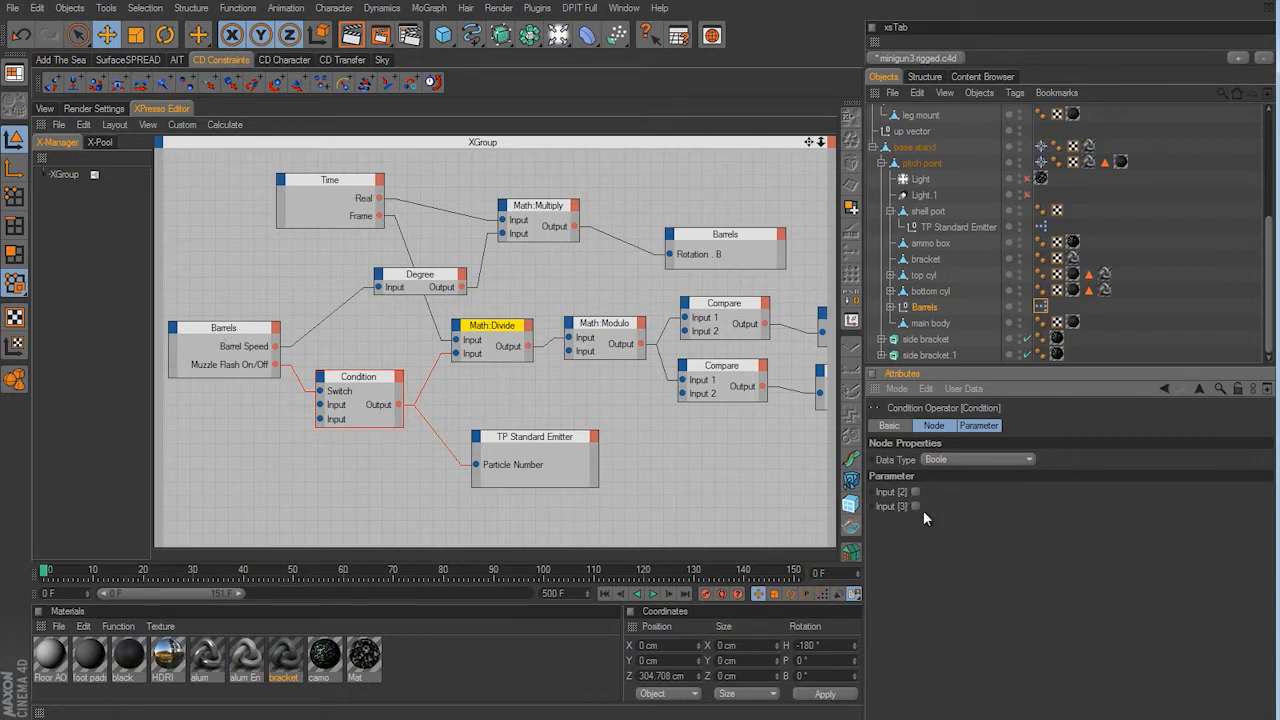
pyautogui.moveTo(340, 418)
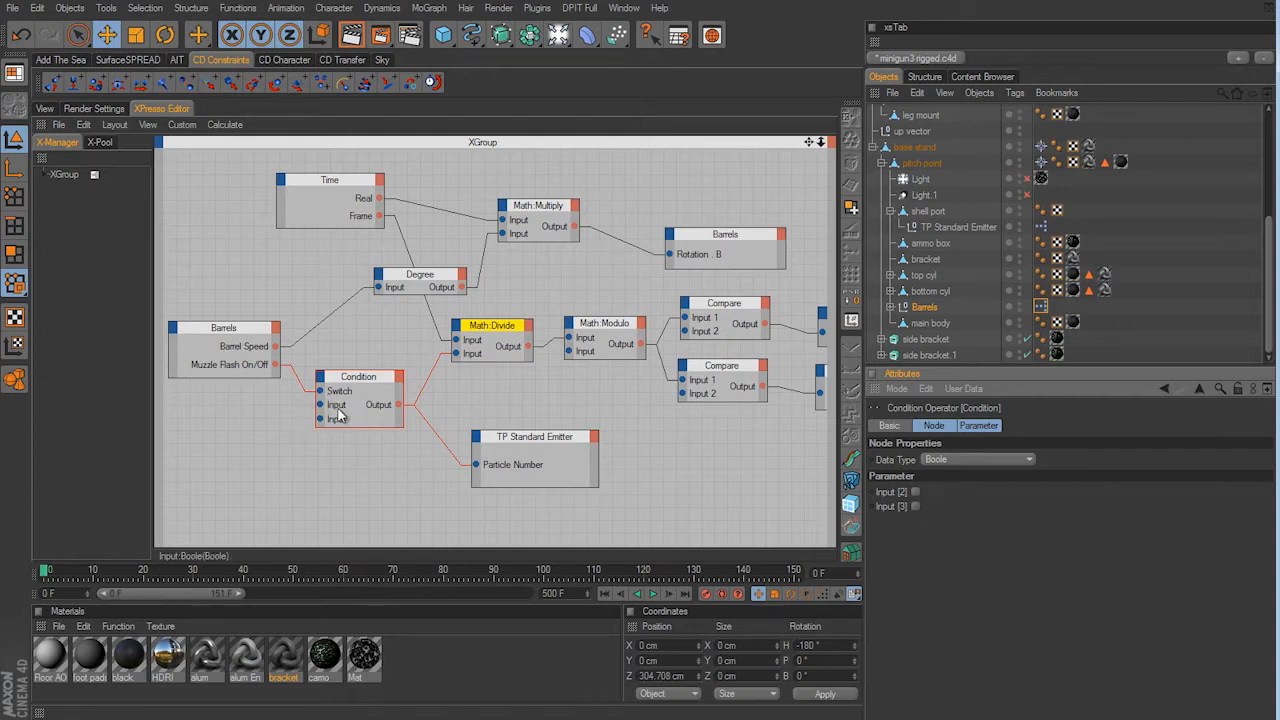
pyautogui.moveTo(240, 370)
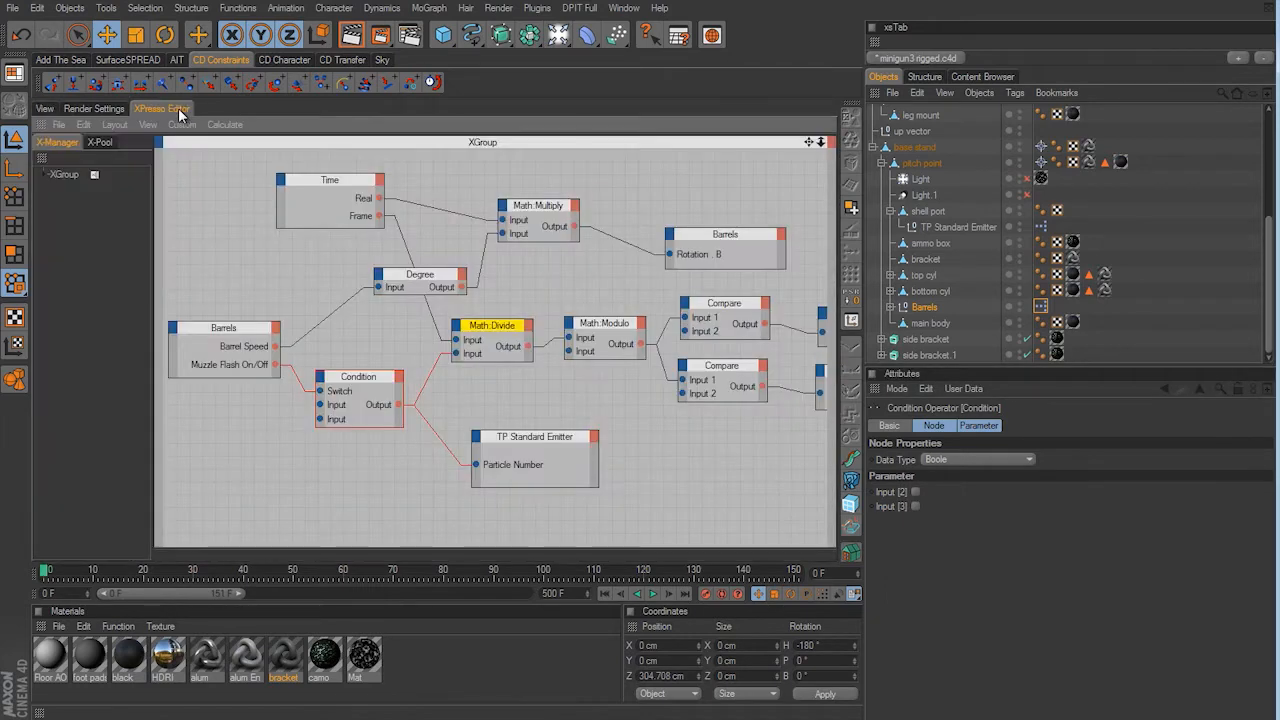
pyautogui.moveTo(318, 264)
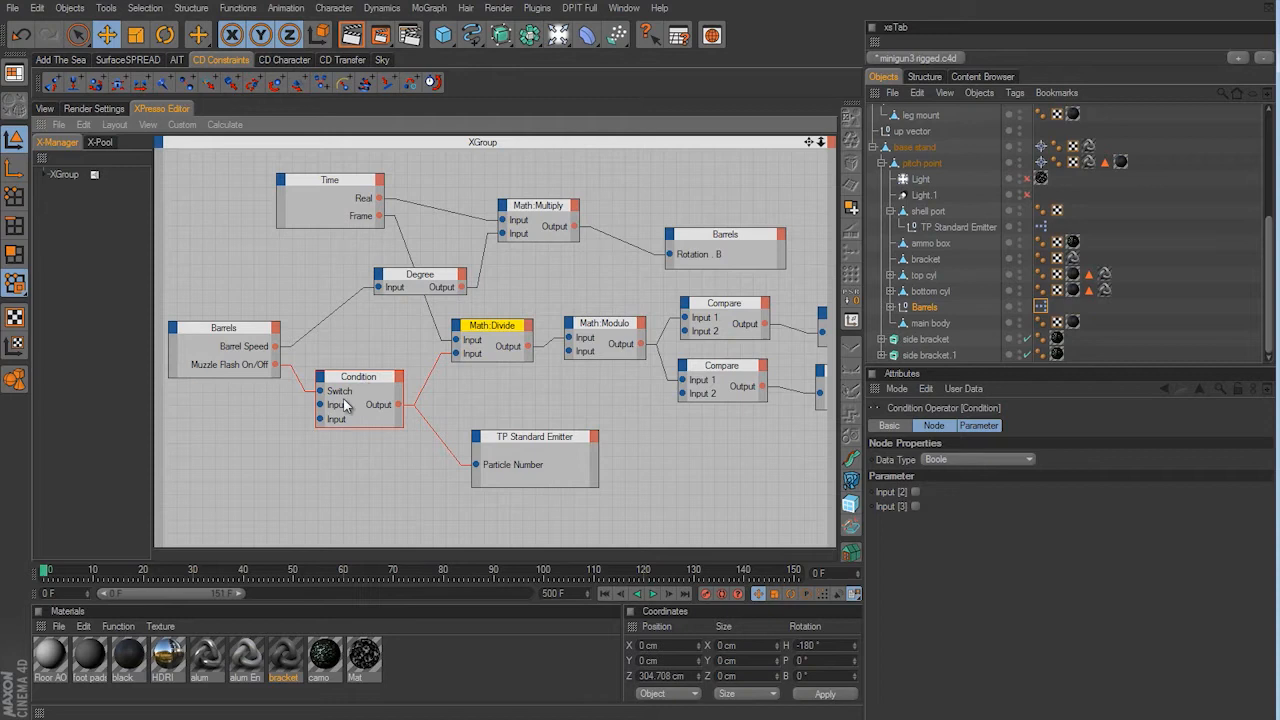
pyautogui.moveTo(340, 395)
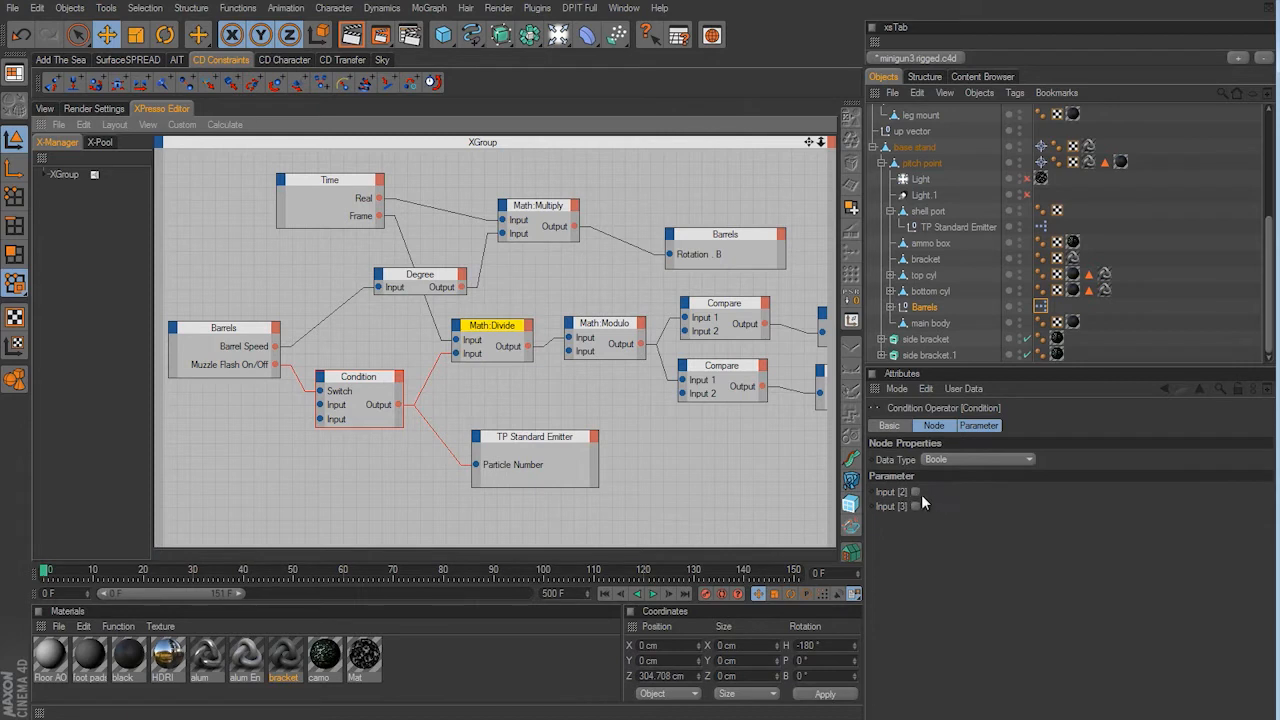
pyautogui.moveTo(924, 503)
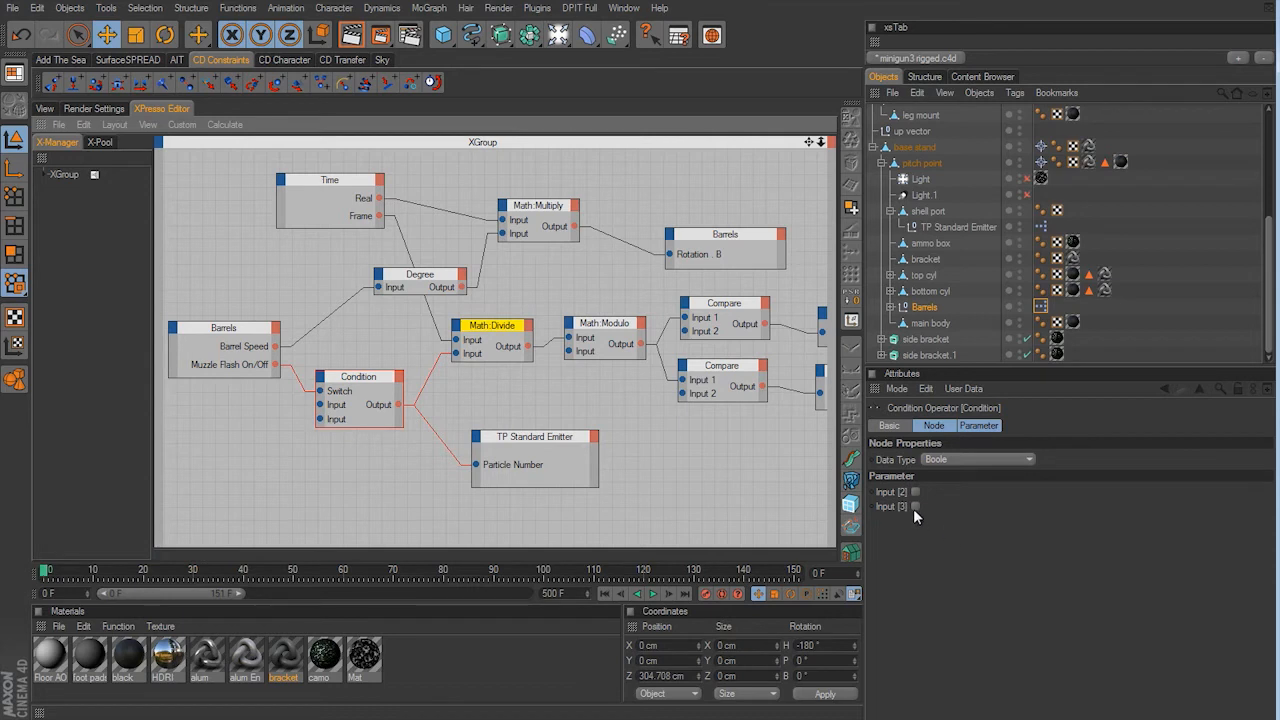
pyautogui.moveTo(917, 515)
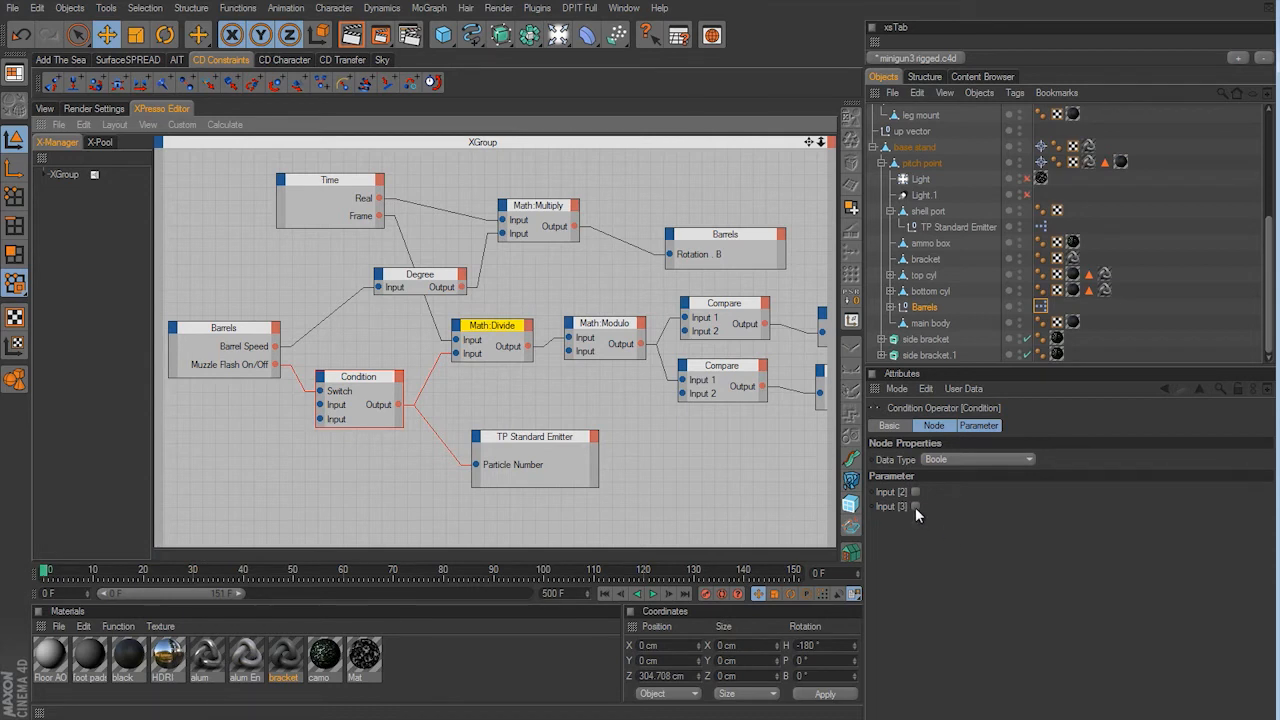
# Switch on the Condition node's second Boole input, leaving the first off, and reselect it.
pyautogui.click(914, 506)
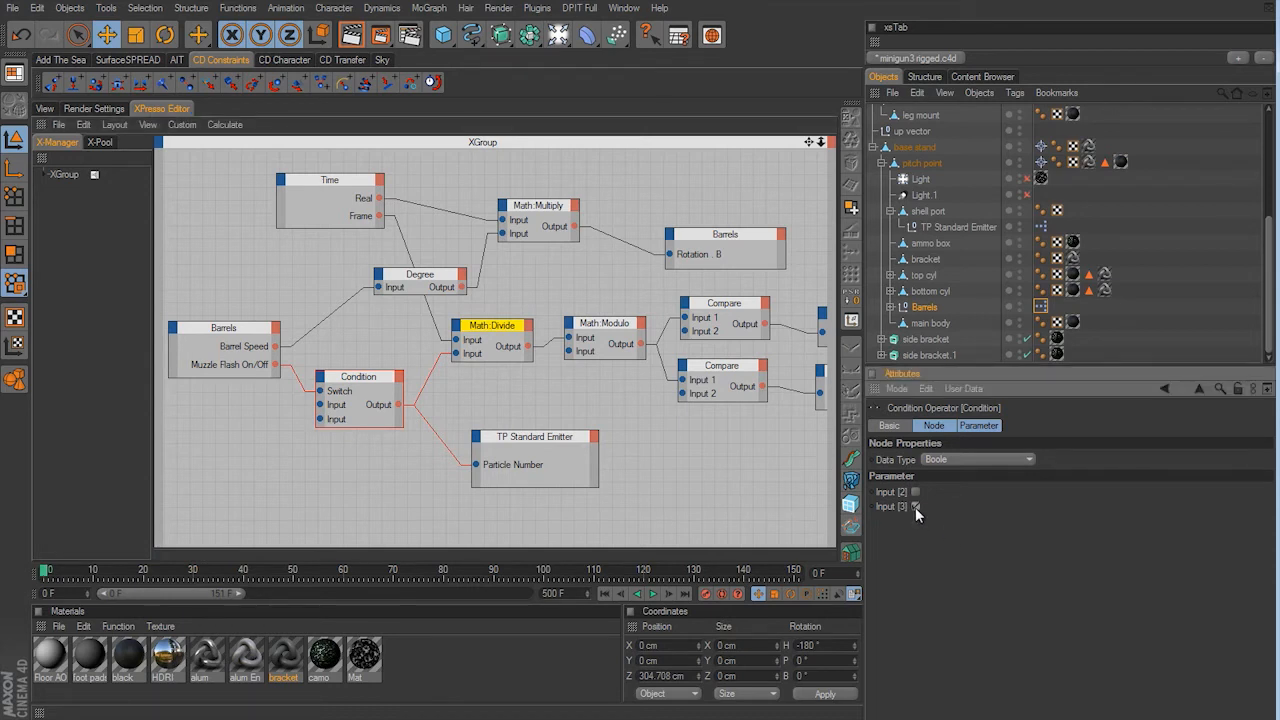
pyautogui.click(914, 506)
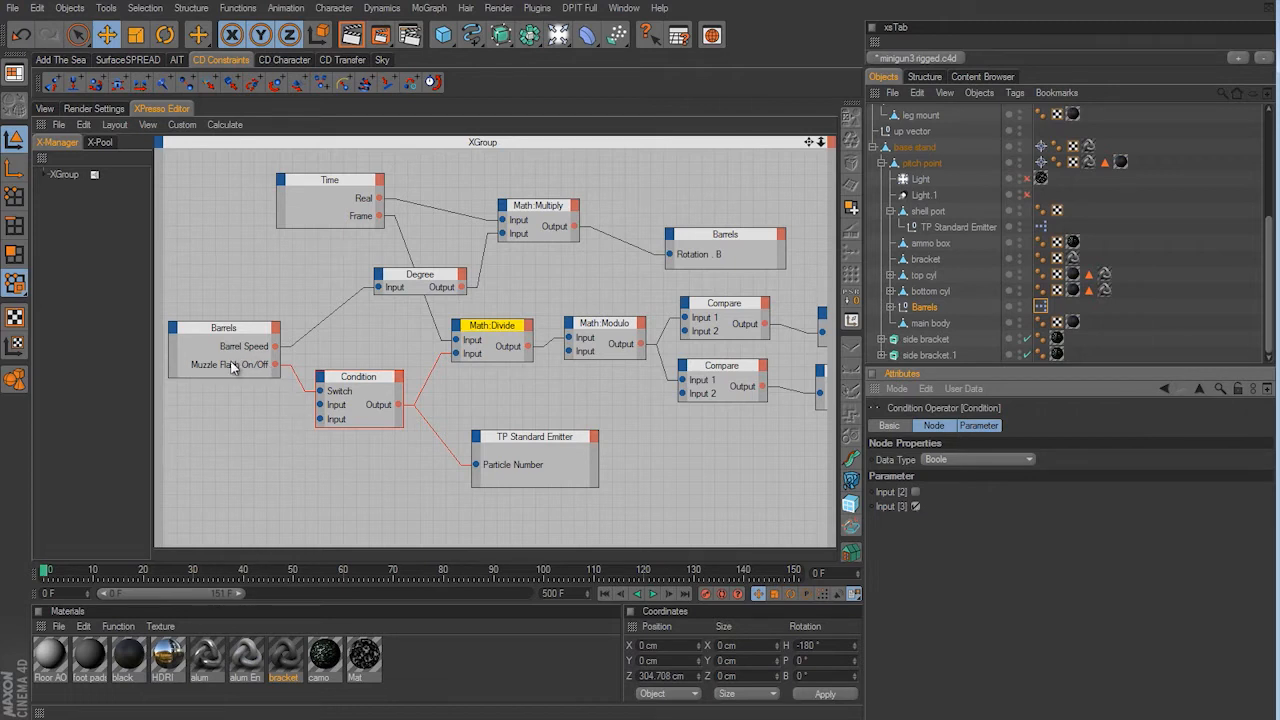
pyautogui.moveTo(248, 378)
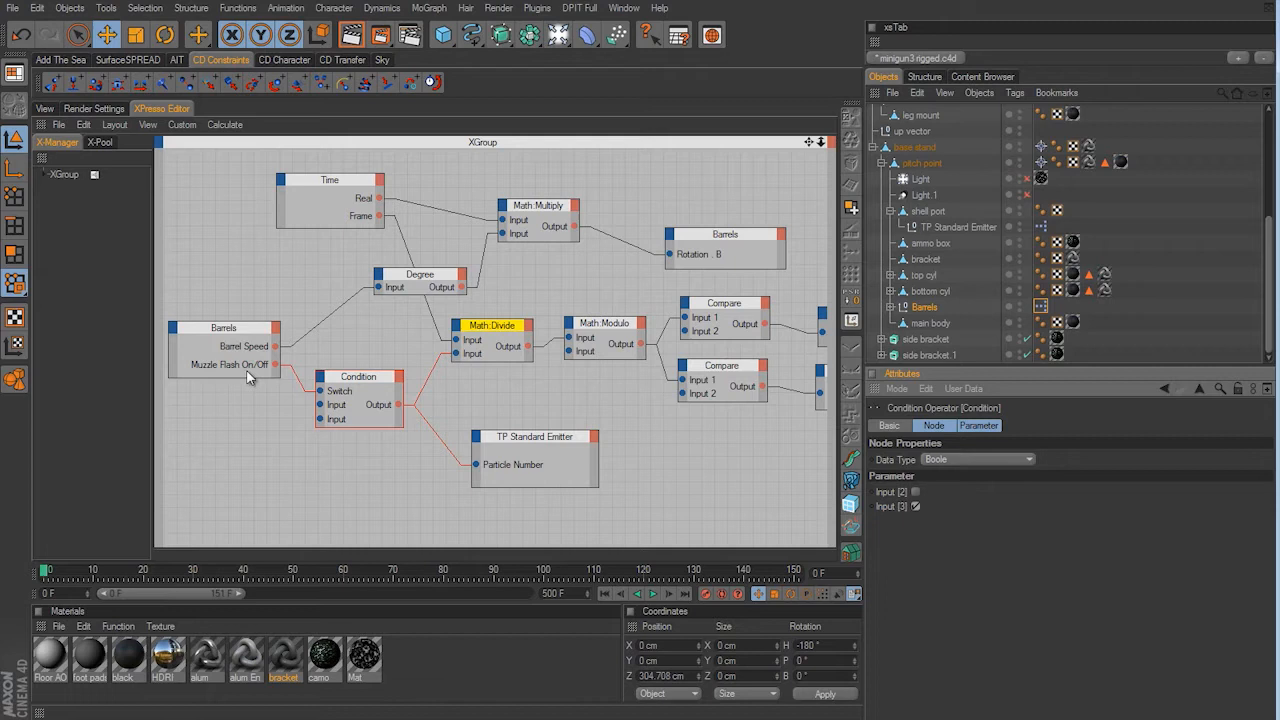
pyautogui.moveTo(360, 389)
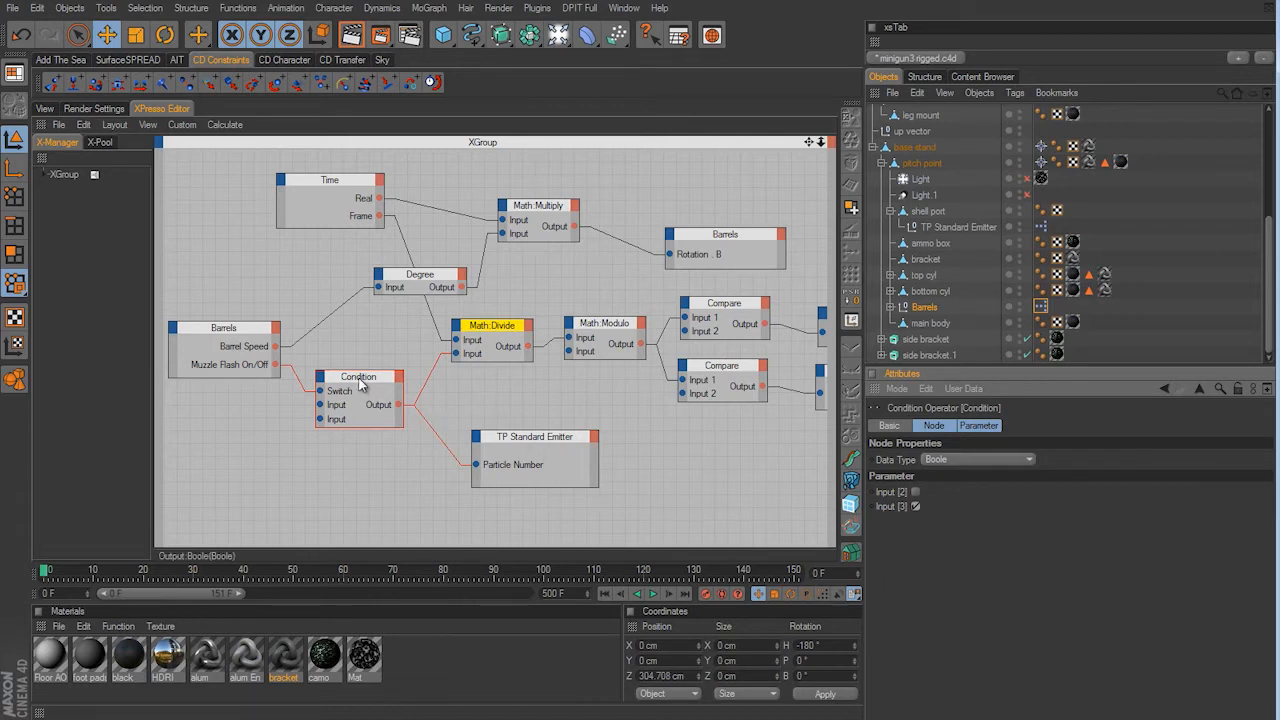
pyautogui.moveTo(277, 388)
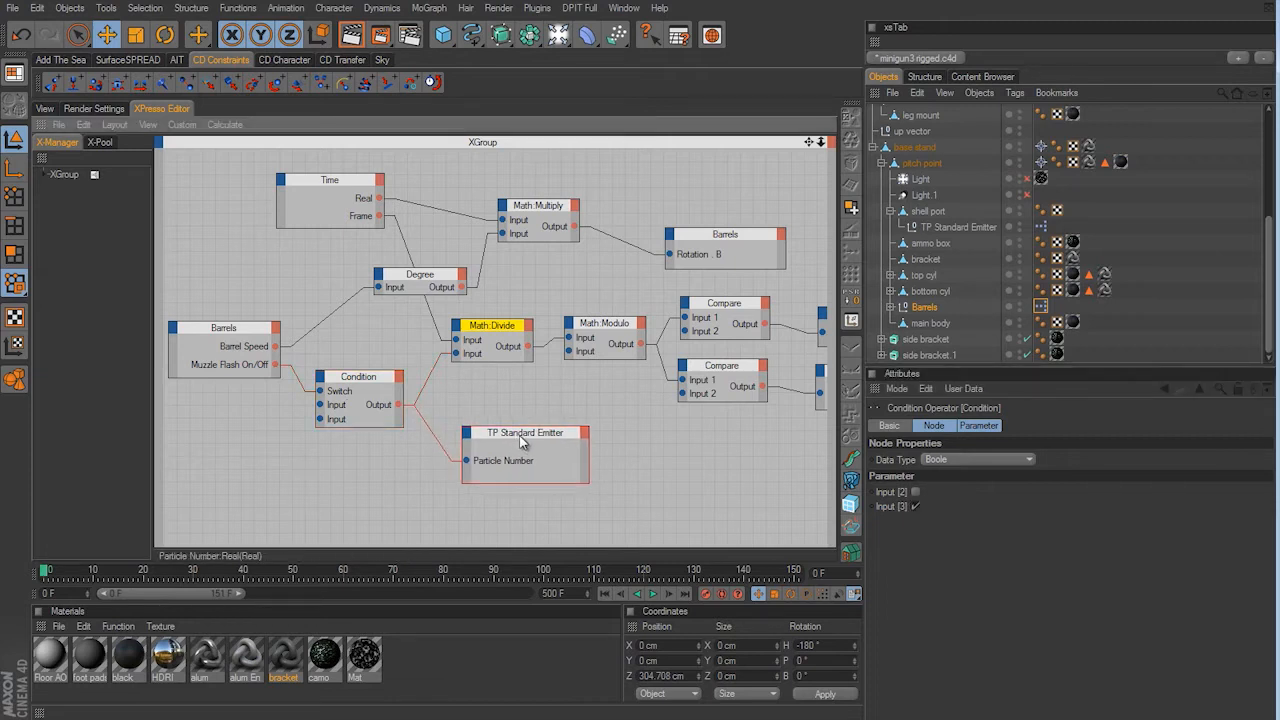
pyautogui.click(524, 432)
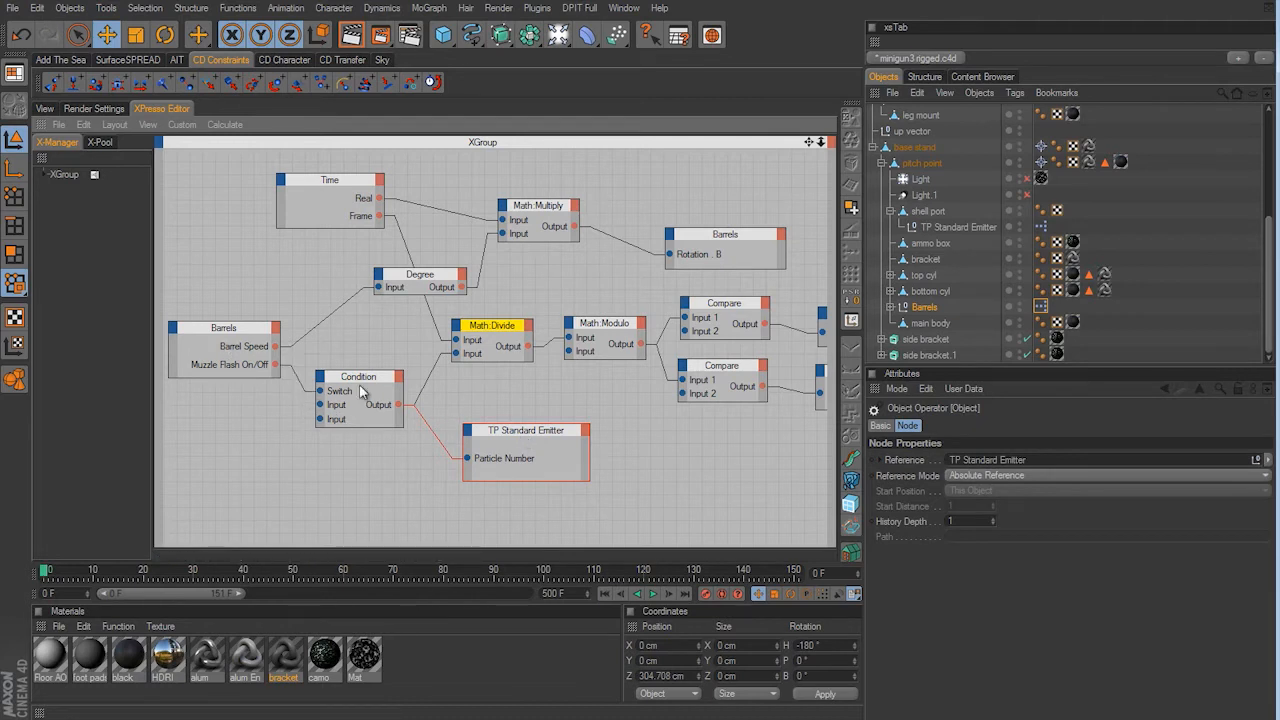
pyautogui.moveTo(363, 387)
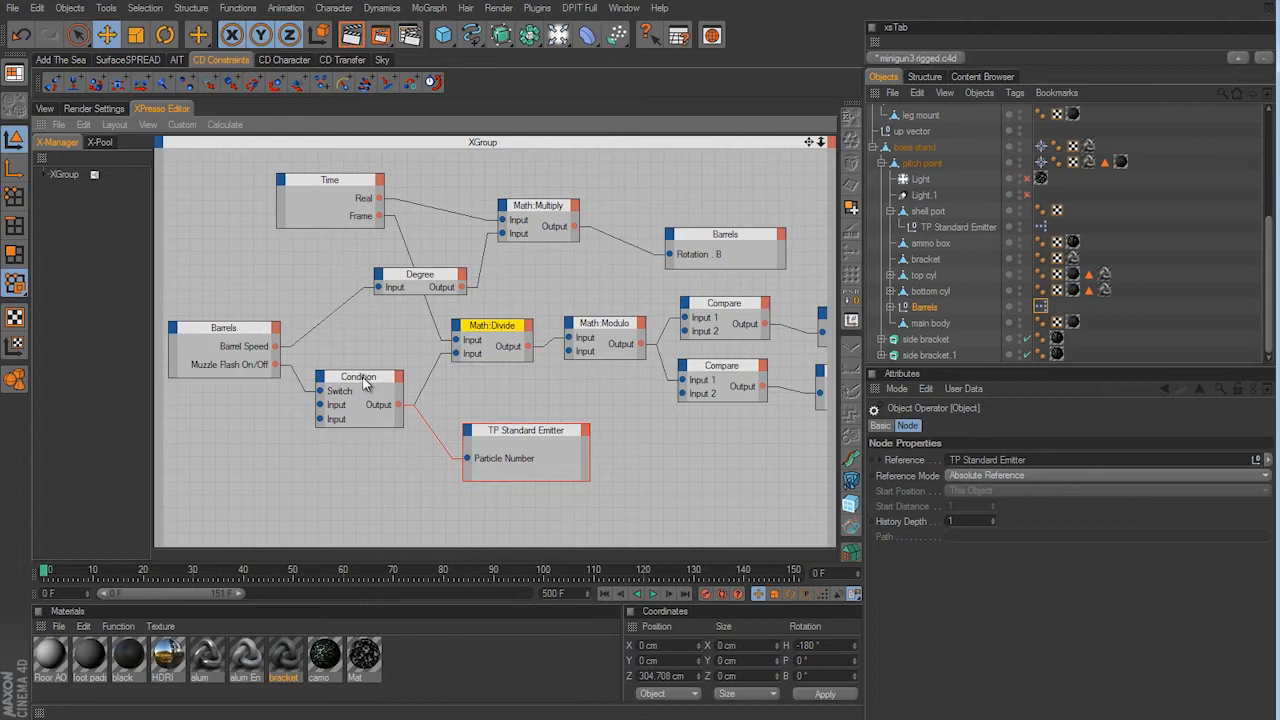
pyautogui.click(358, 377)
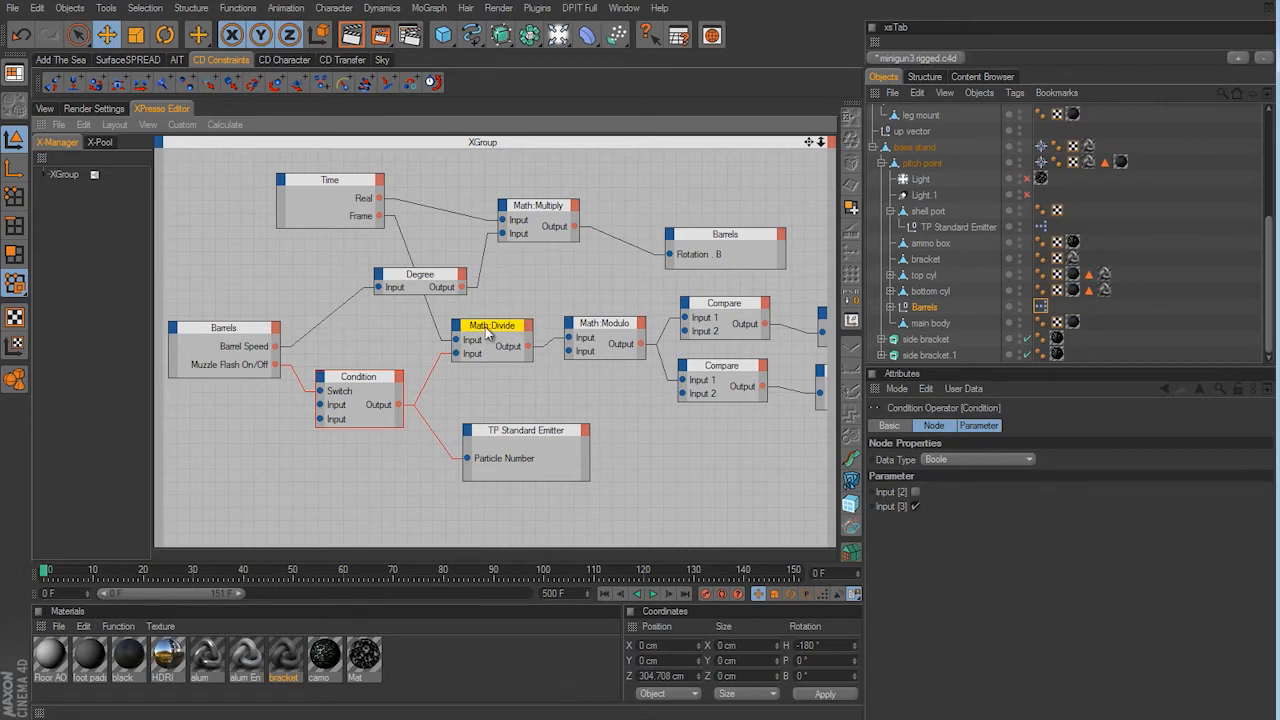
# Set the Math:Divide node's data type to Integer, keeping its Divide function.
pyautogui.click(491, 325)
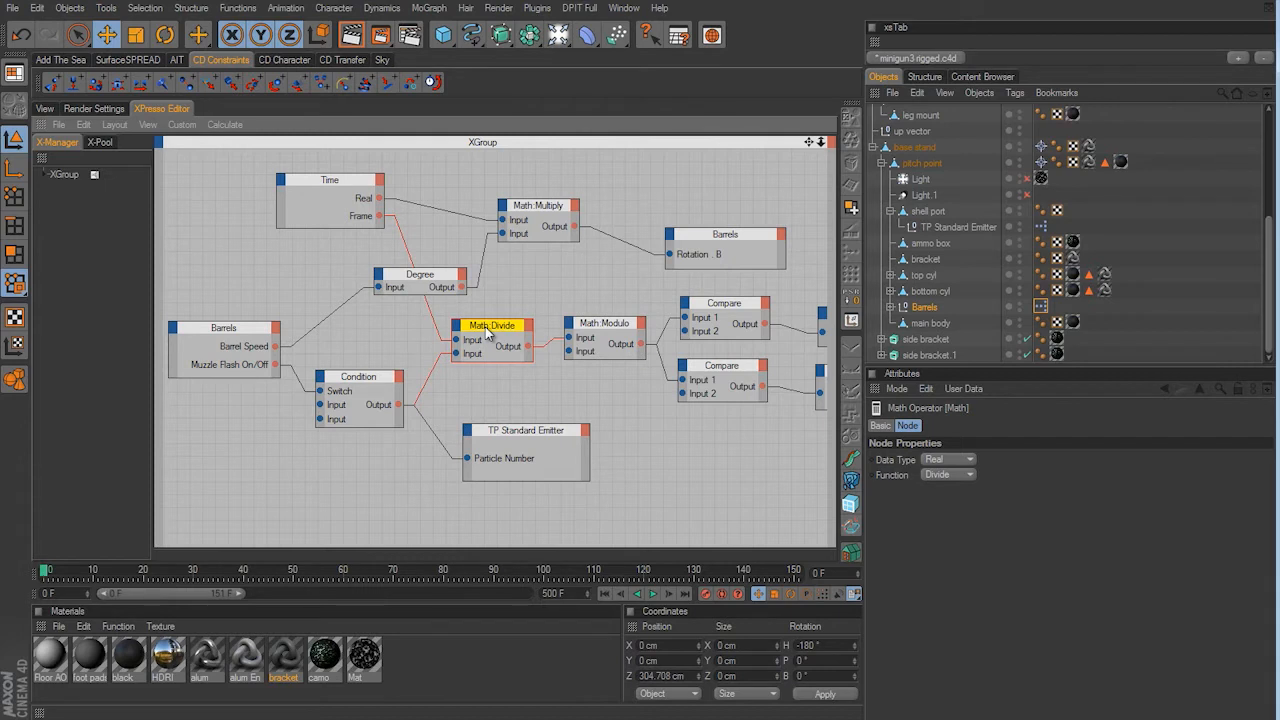
pyautogui.moveTo(958, 461)
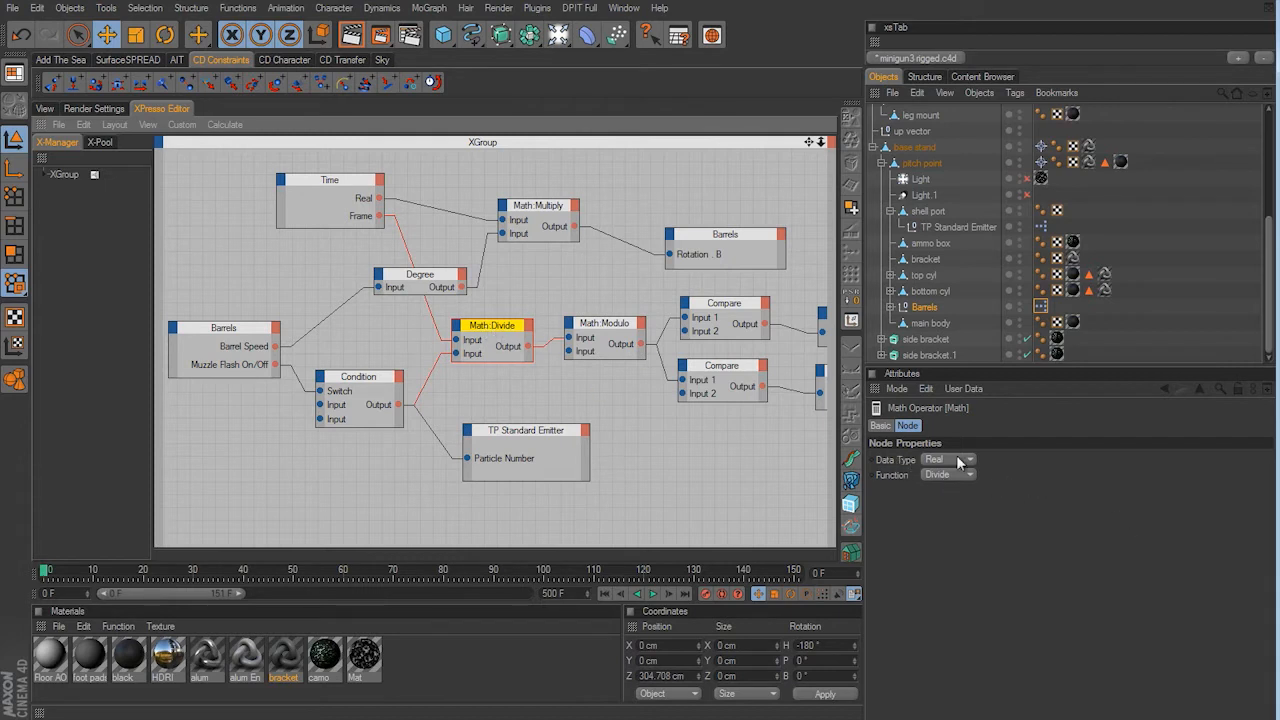
pyautogui.click(947, 474)
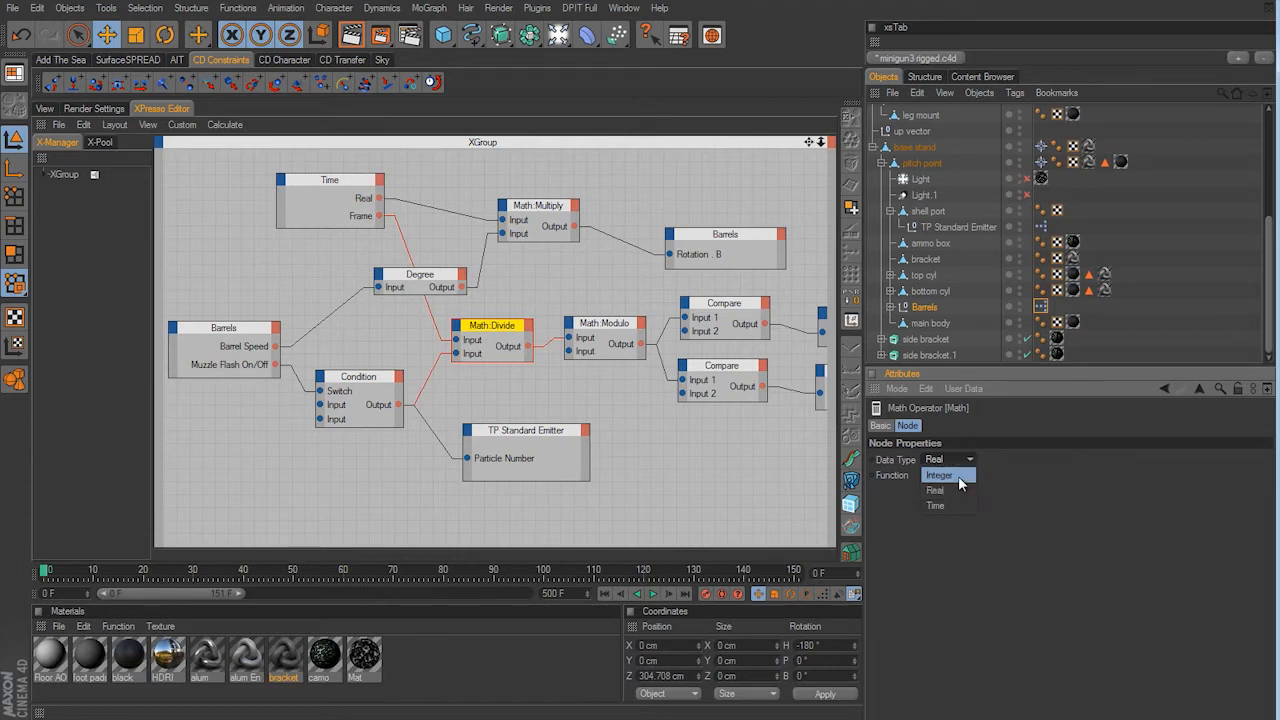
pyautogui.click(936, 474)
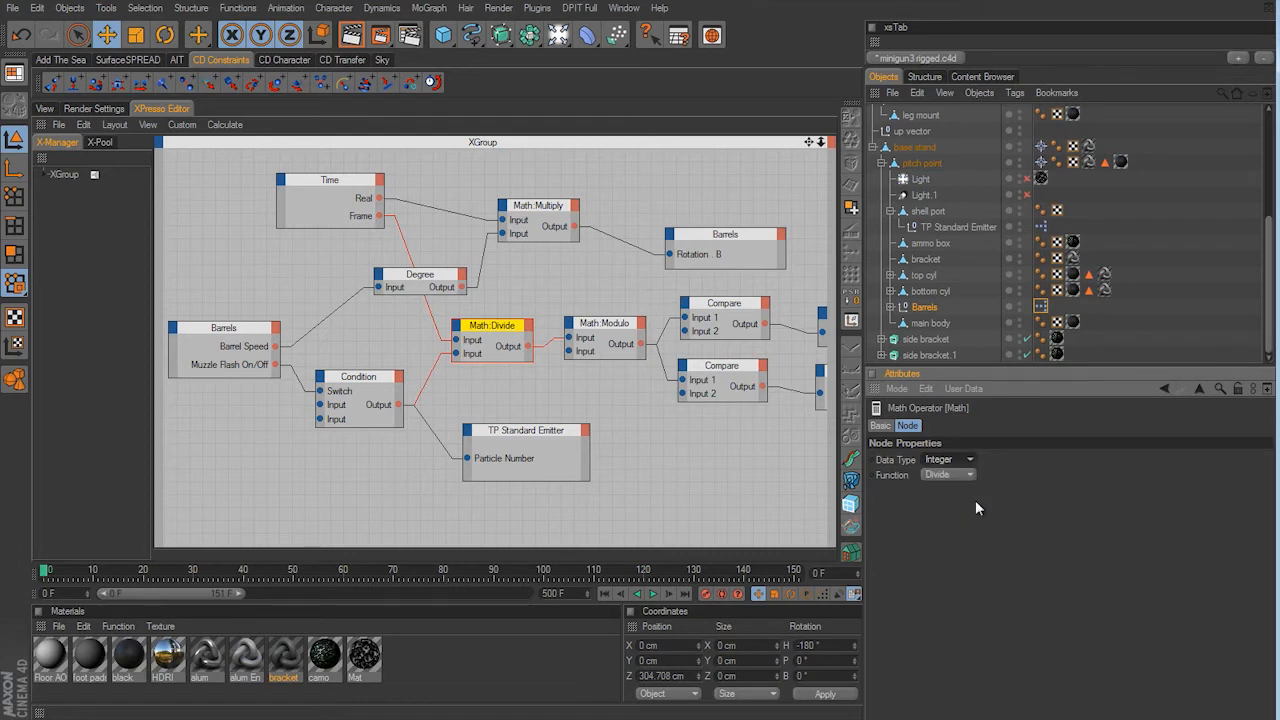
pyautogui.moveTo(558, 430)
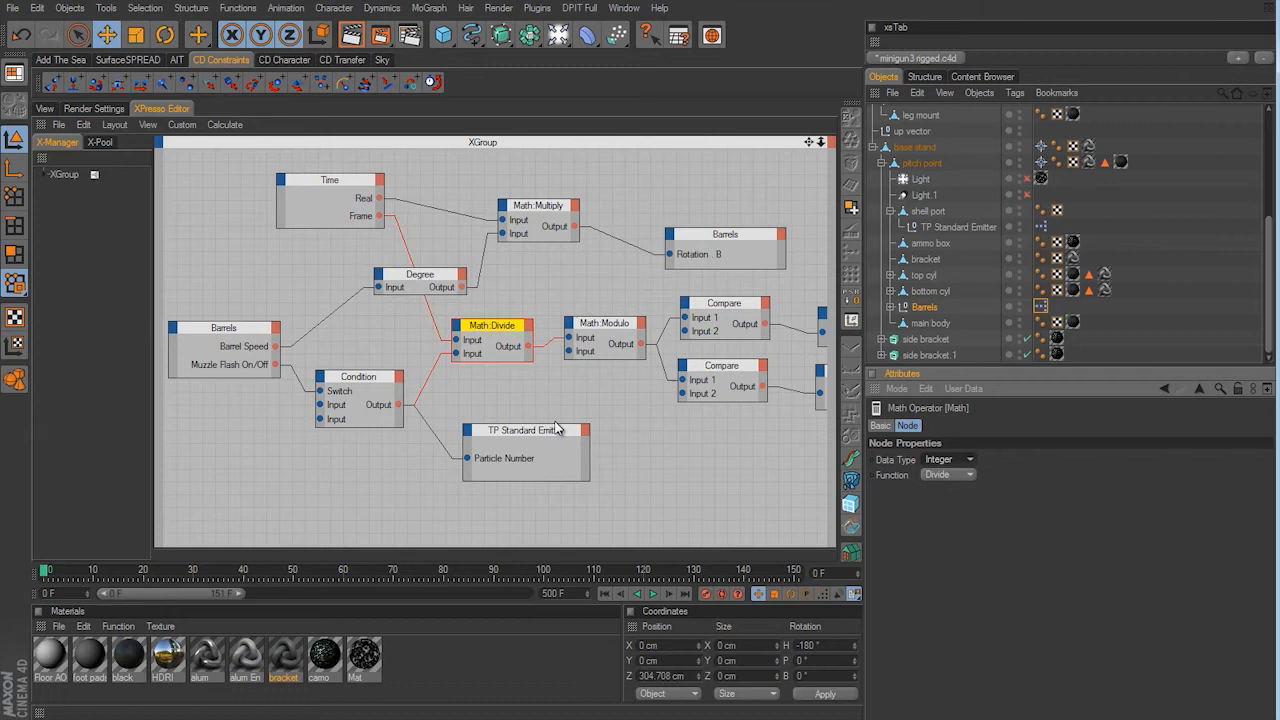
pyautogui.moveTo(697, 479)
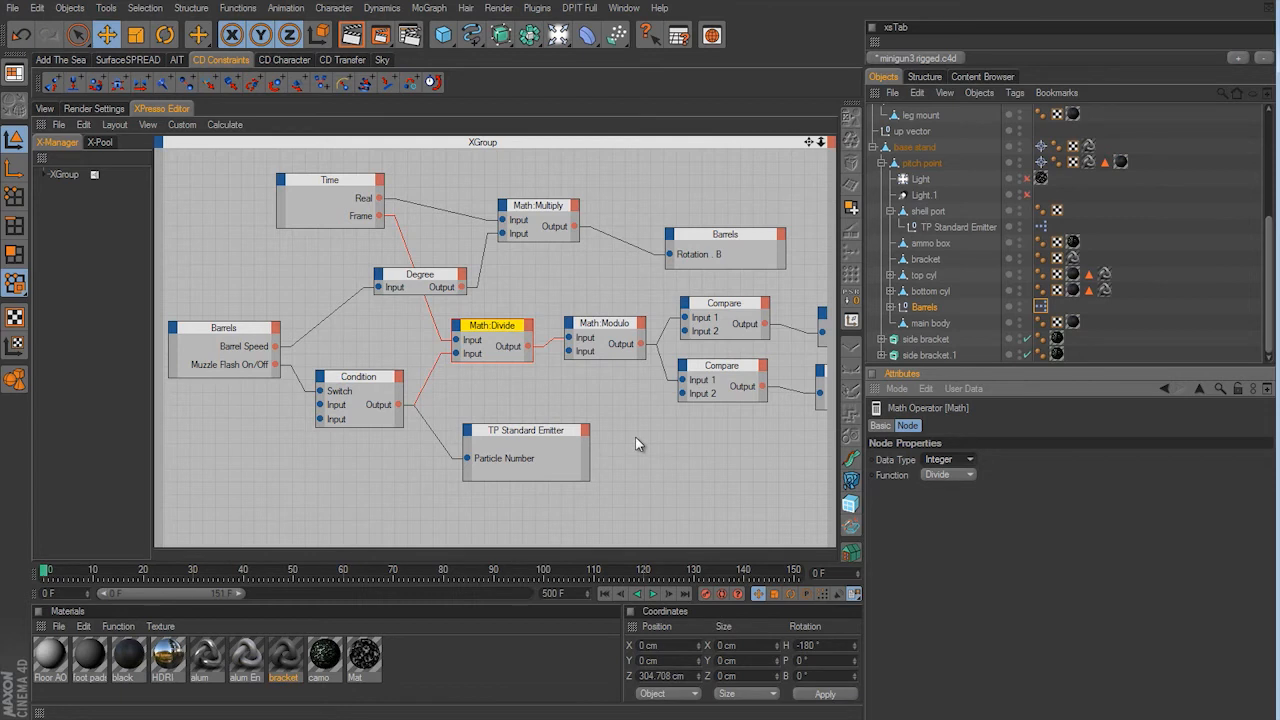
pyautogui.moveTo(511, 365)
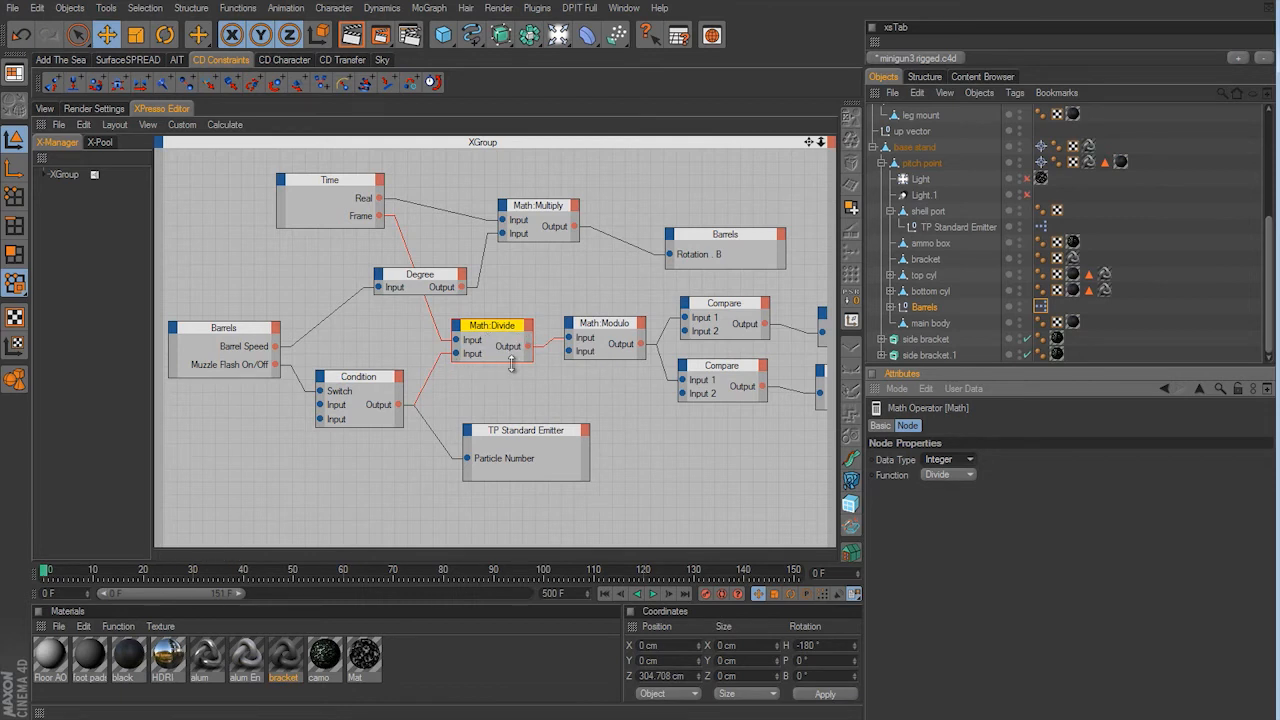
pyautogui.moveTo(557, 389)
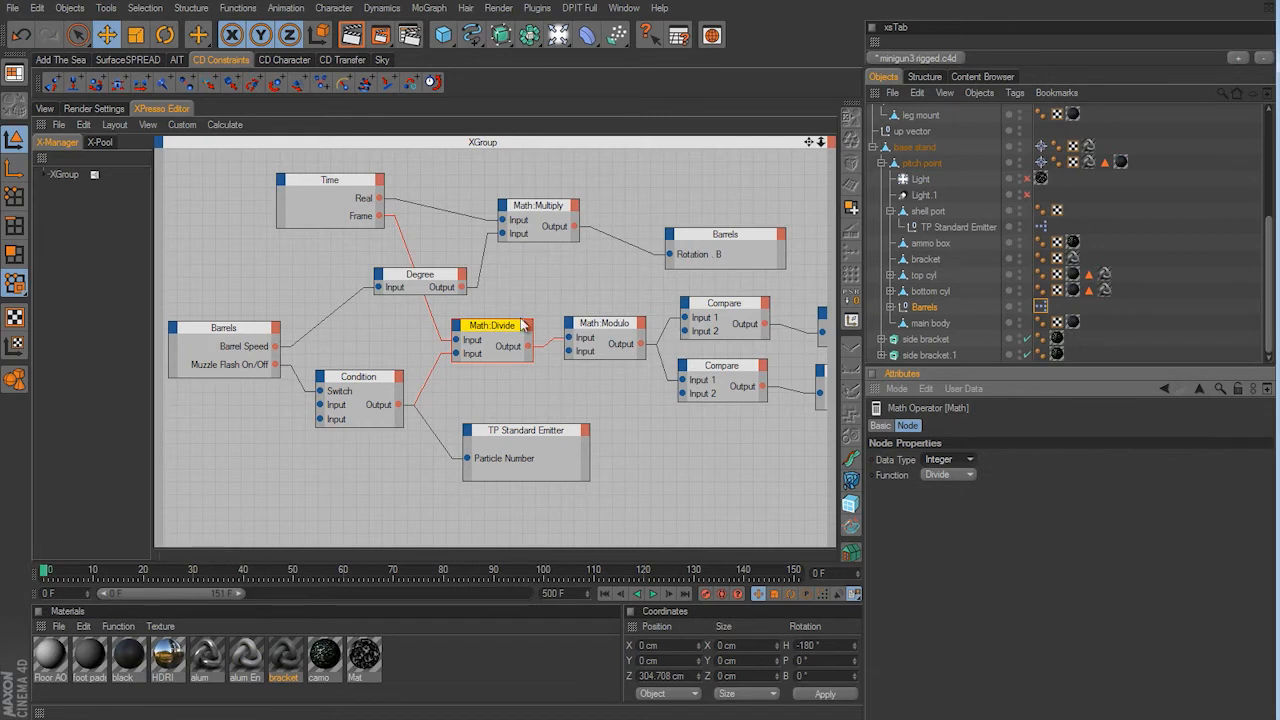
pyautogui.moveTo(515, 327)
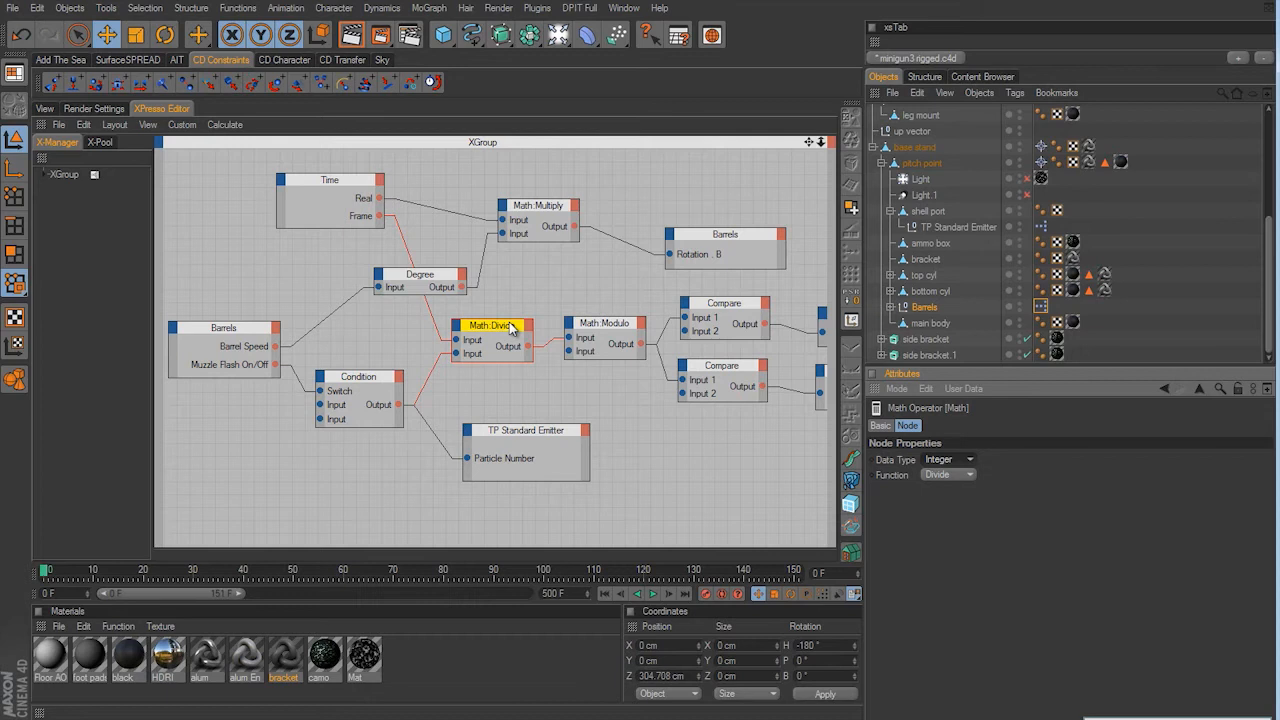
pyautogui.moveTo(605, 388)
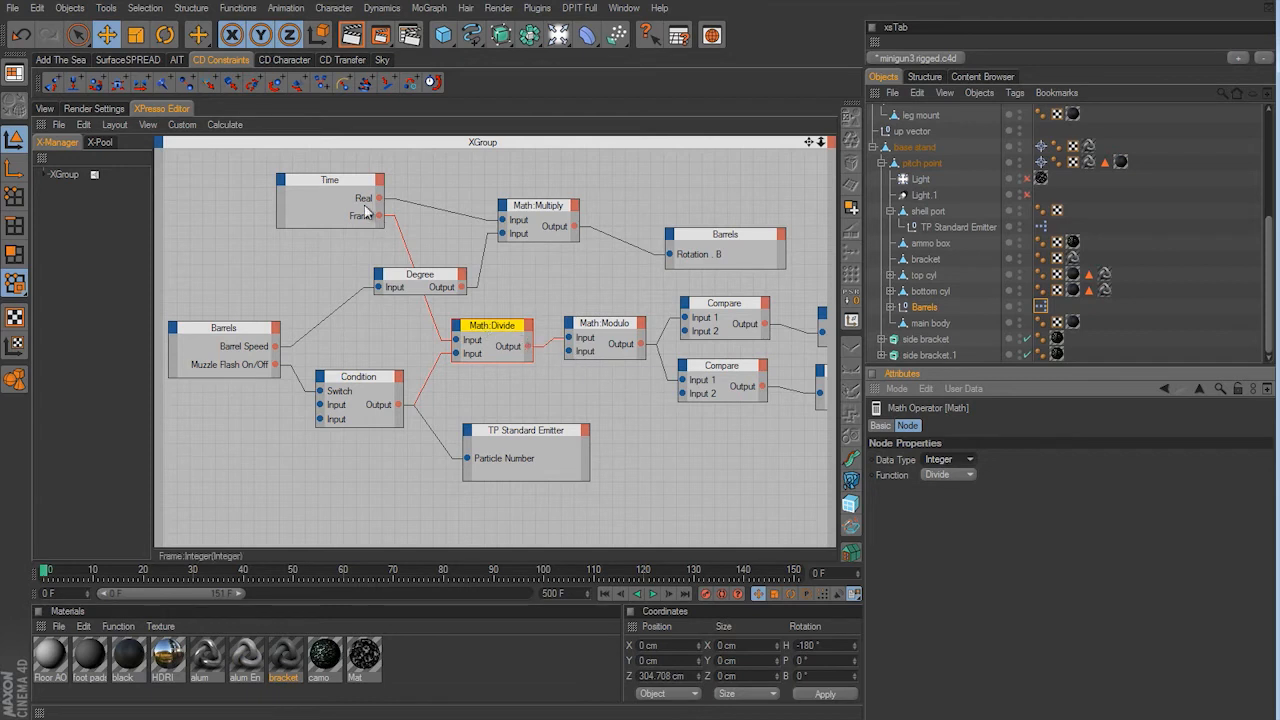
pyautogui.moveTo(371, 388)
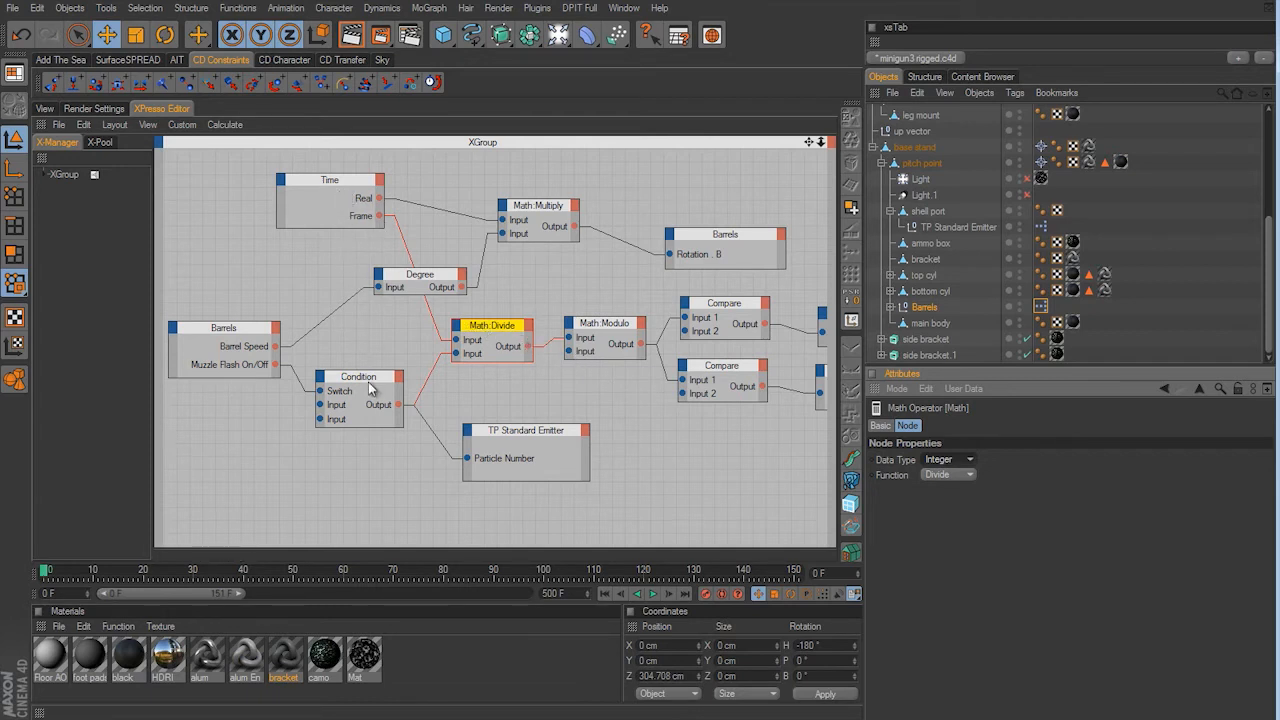
pyautogui.moveTo(371, 398)
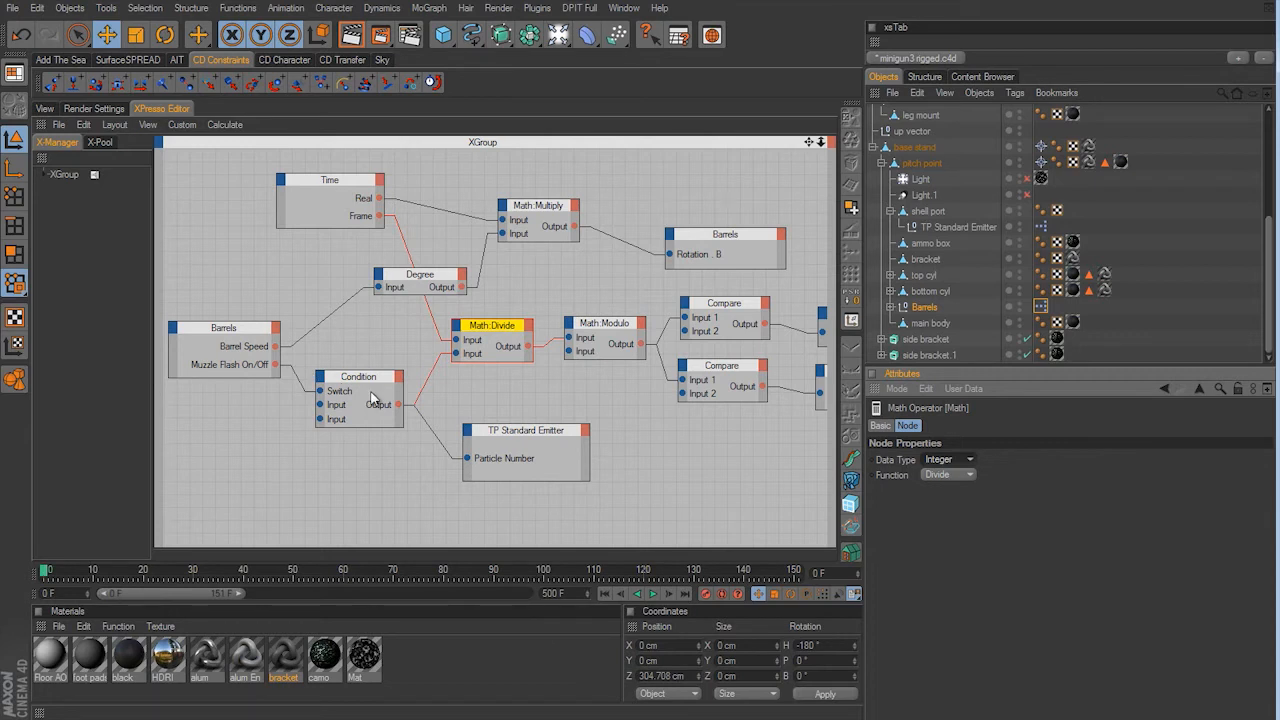
pyautogui.moveTo(343, 190)
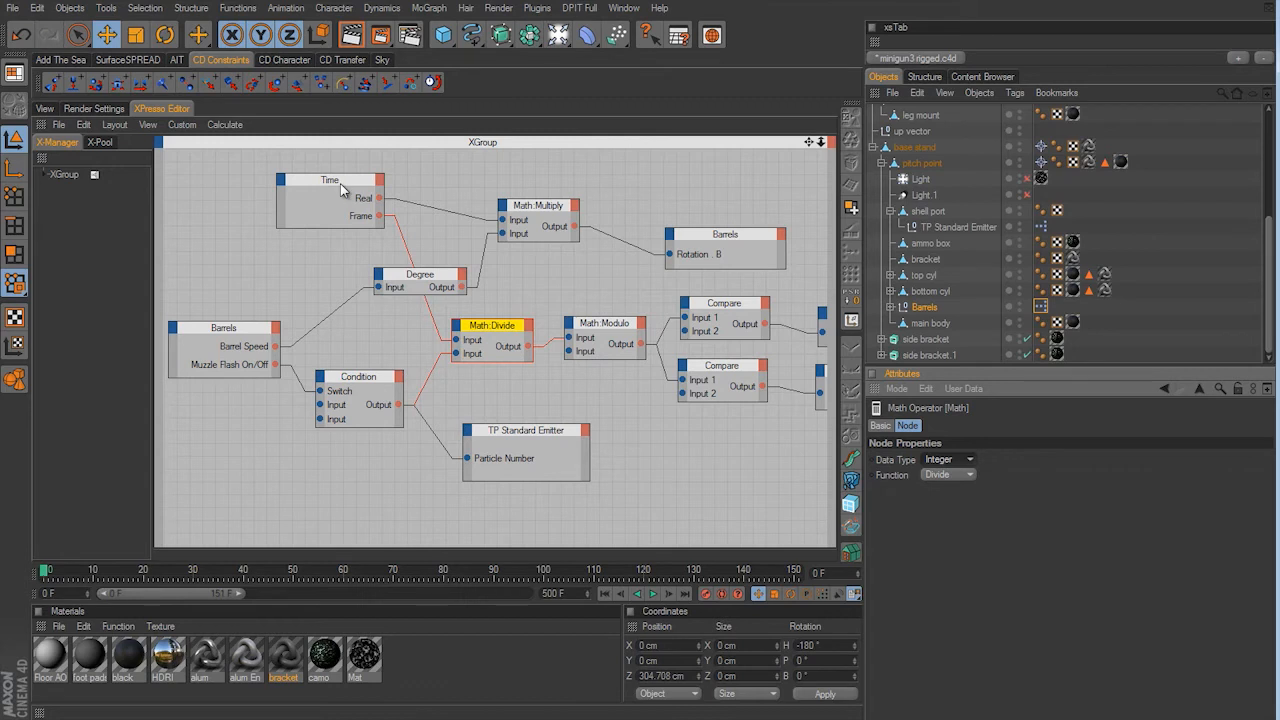
pyautogui.moveTo(472, 345)
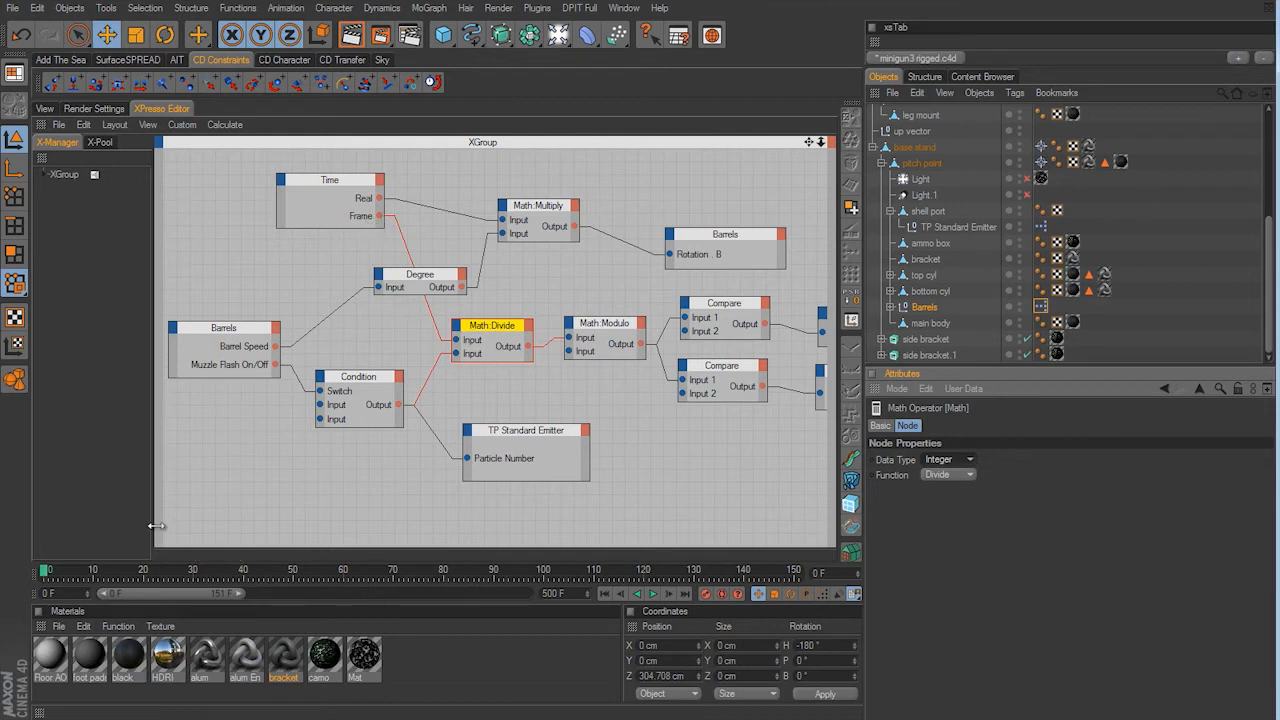
pyautogui.moveTo(360, 587)
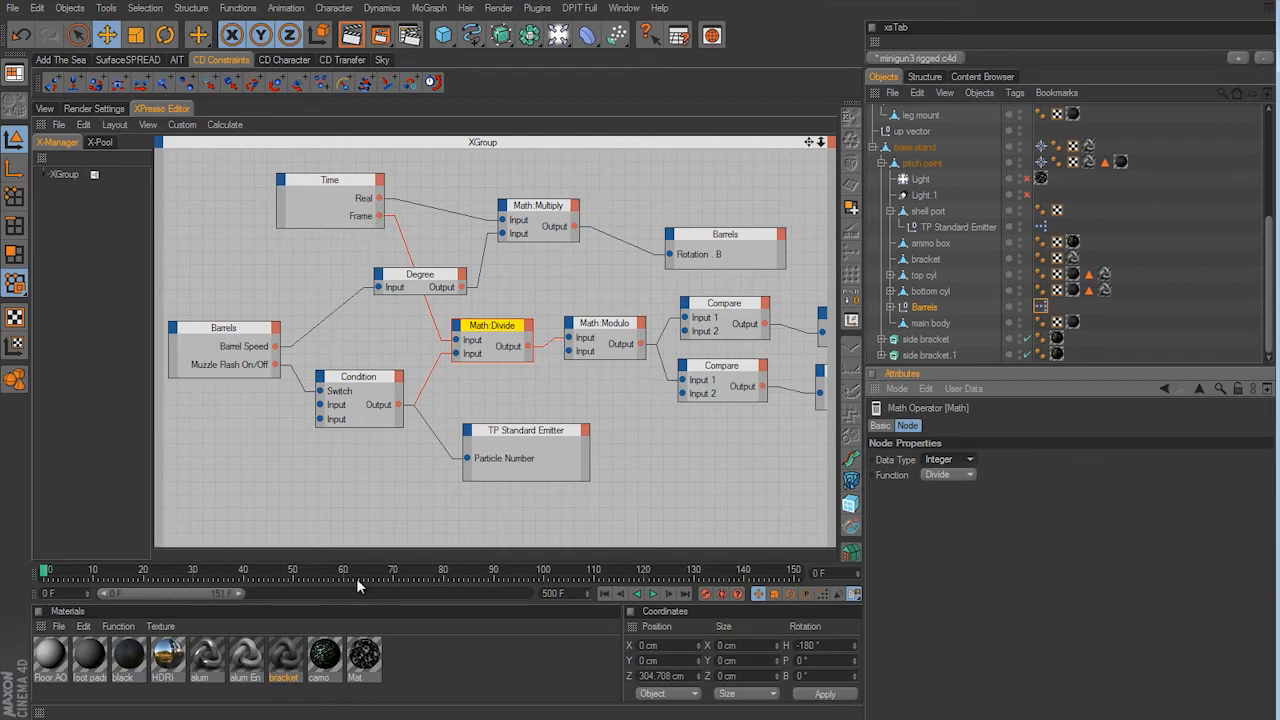
pyautogui.moveTo(364, 216)
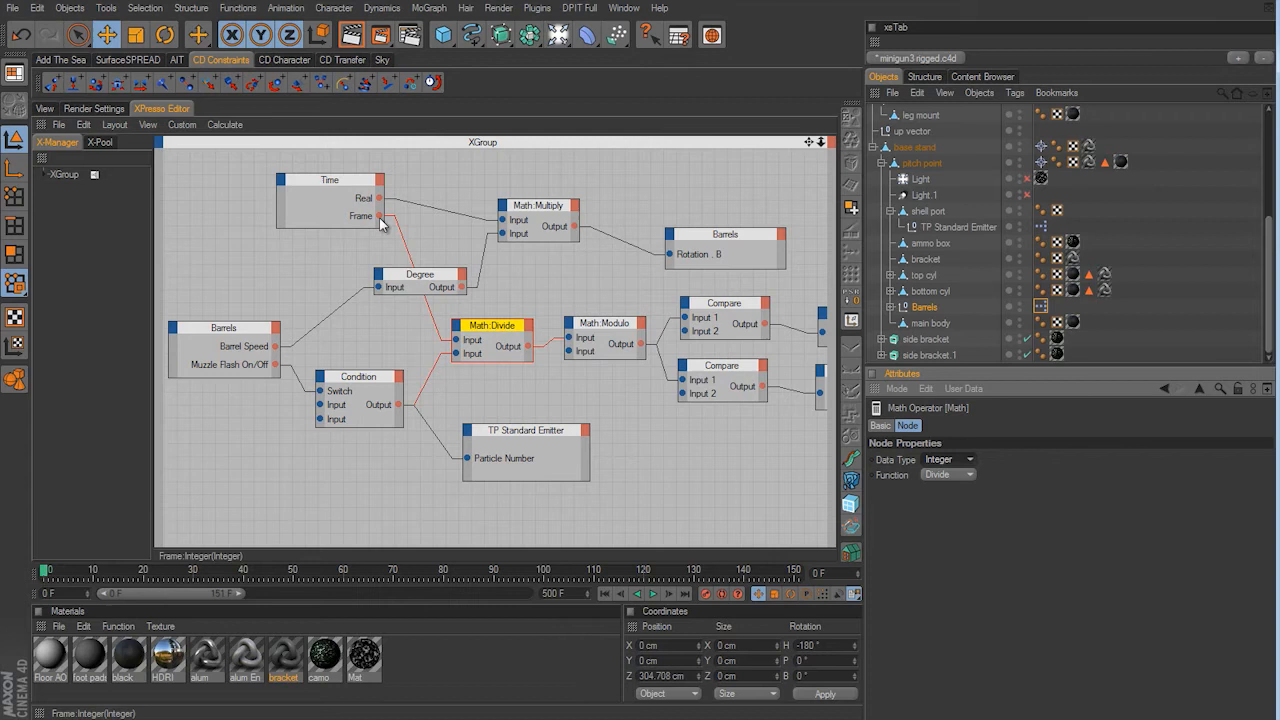
pyautogui.moveTo(351, 271)
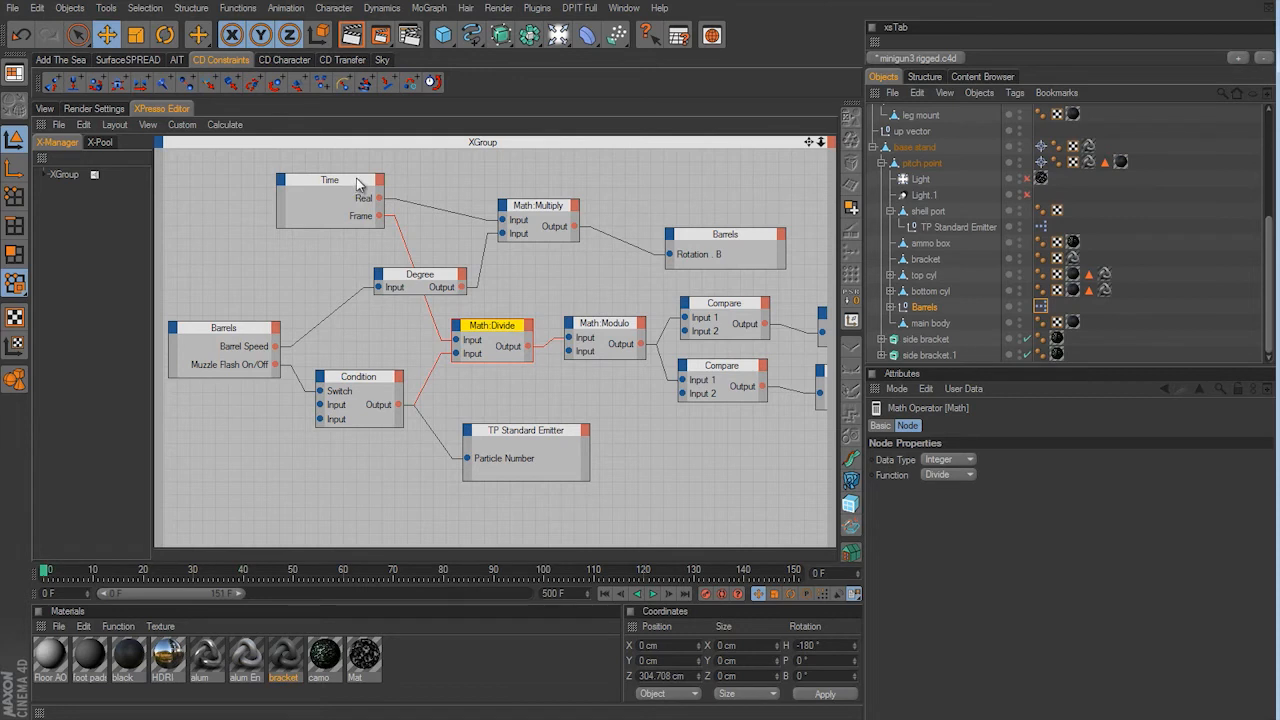
pyautogui.moveTo(352, 215)
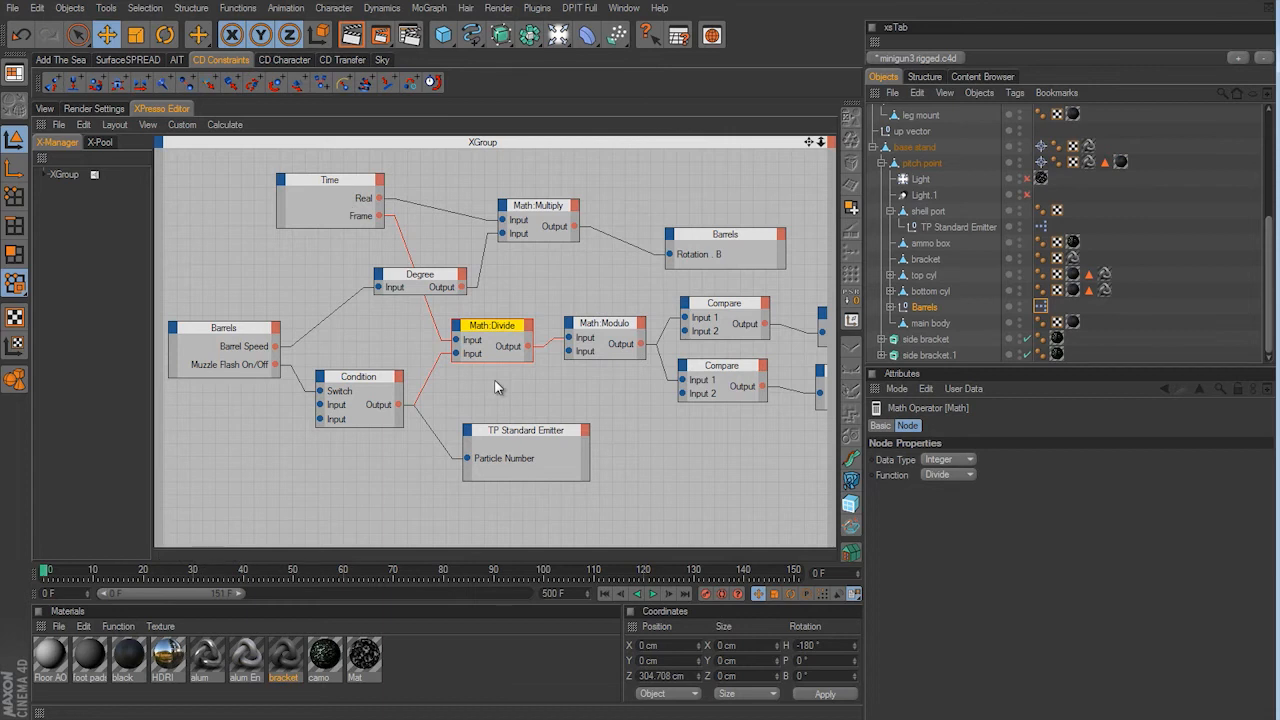
pyautogui.moveTo(473, 362)
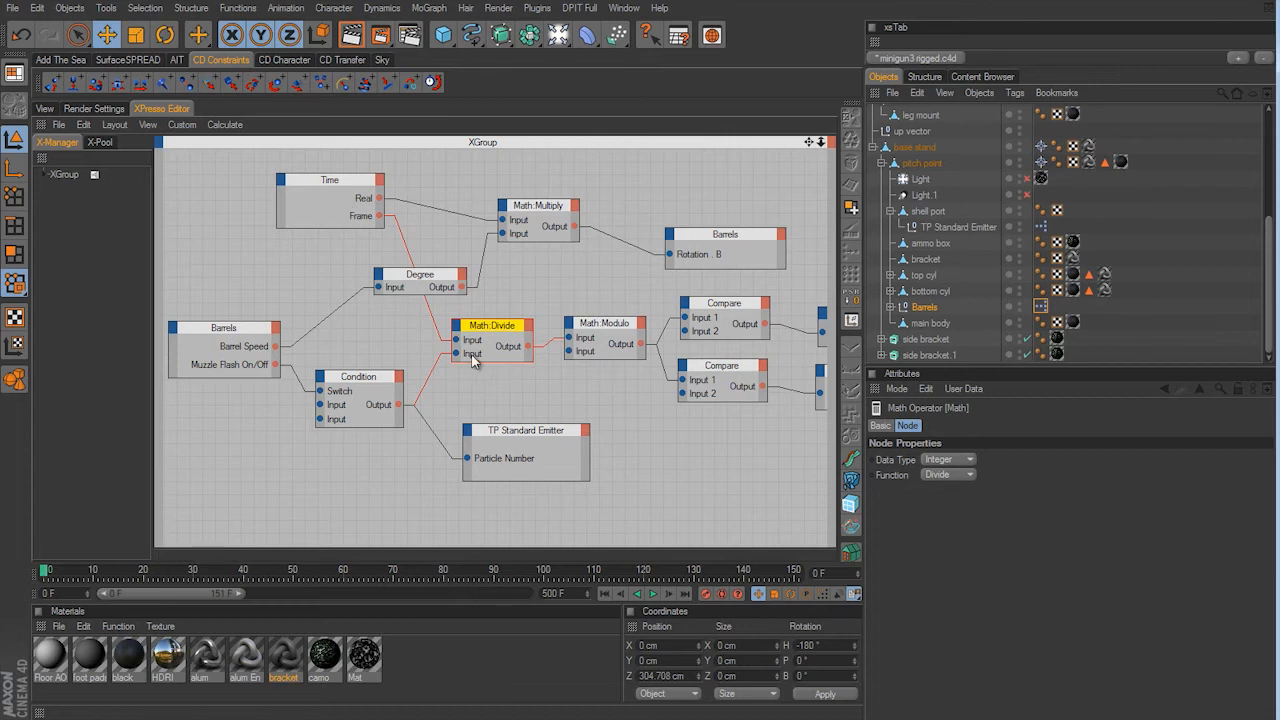
pyautogui.moveTo(385, 398)
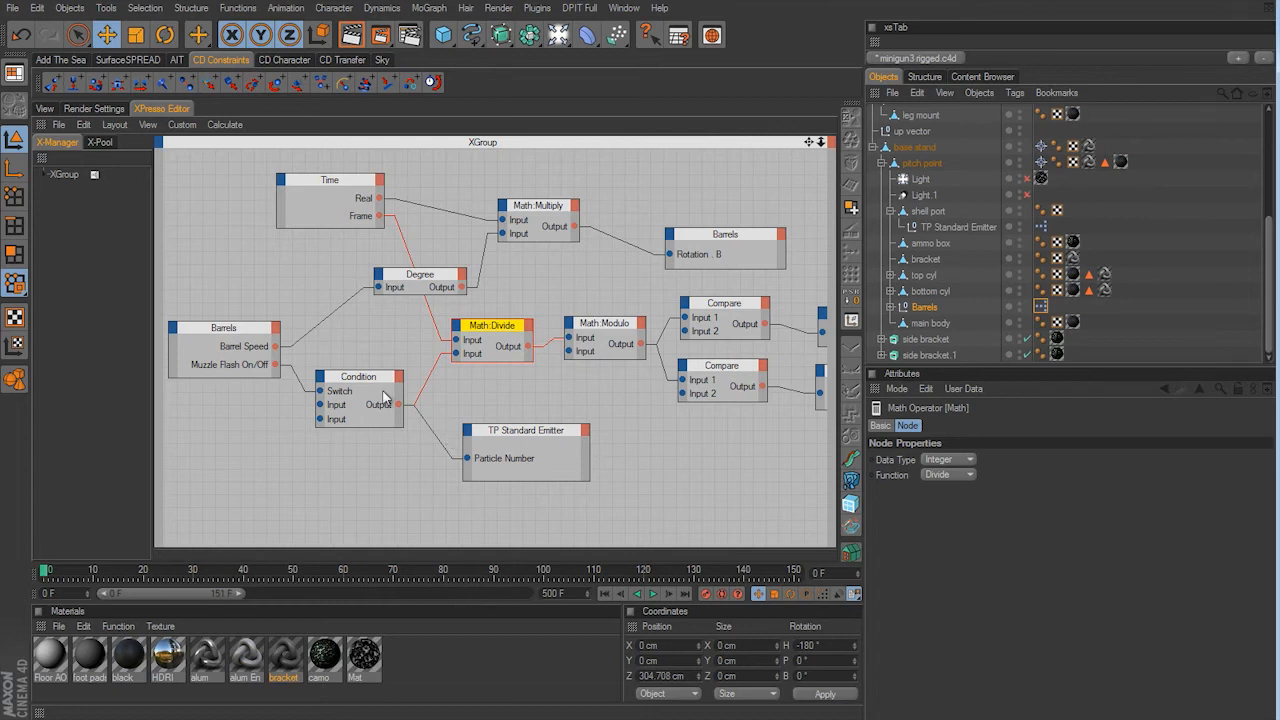
pyautogui.moveTo(393, 410)
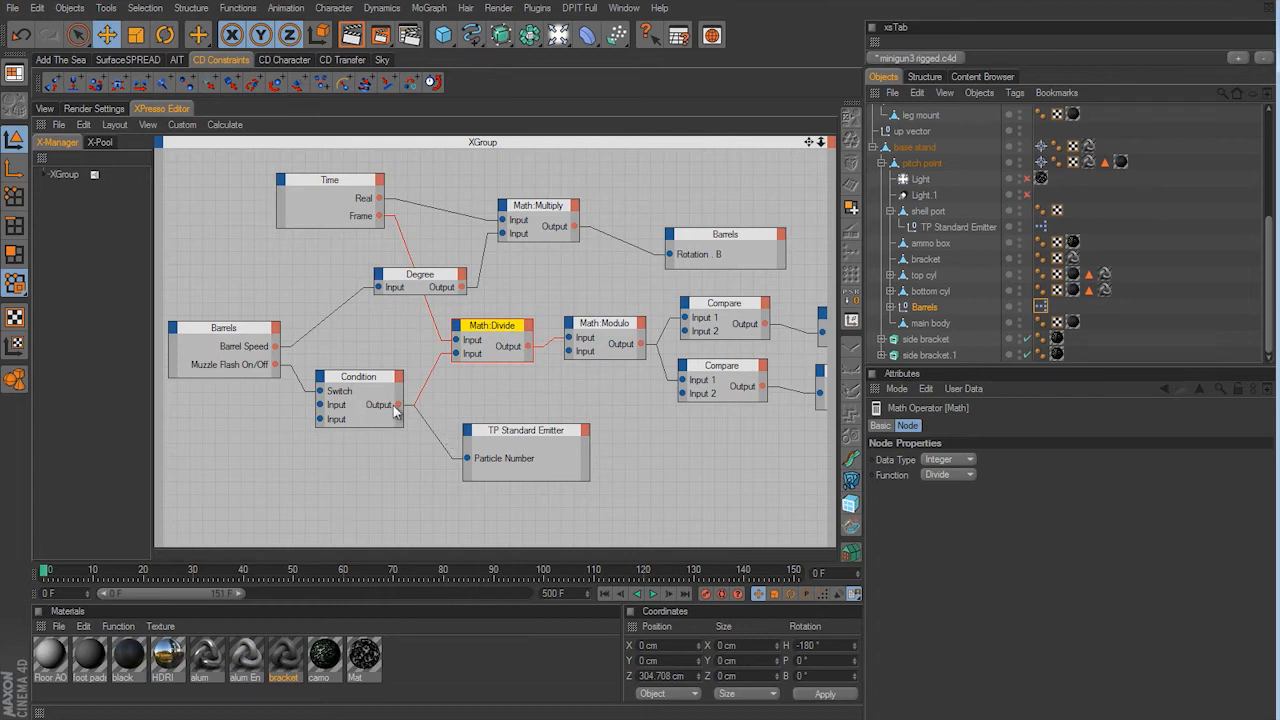
pyautogui.moveTo(490, 340)
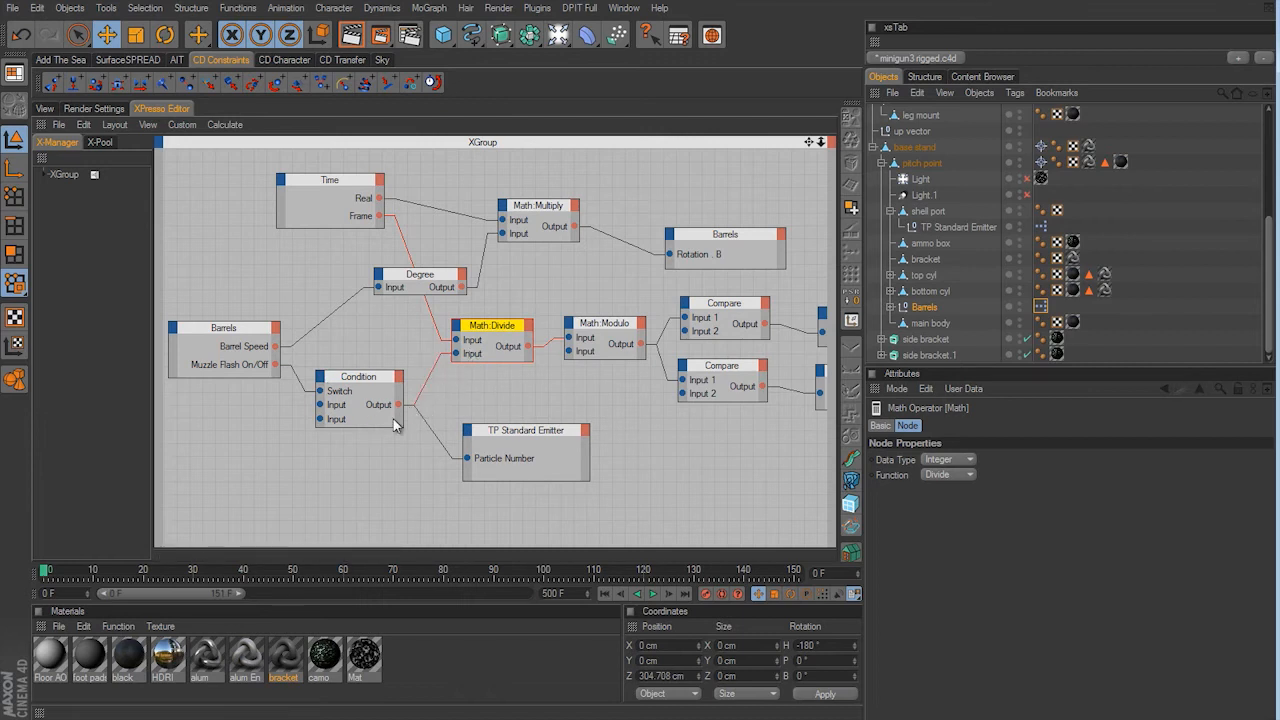
pyautogui.moveTo(192, 170)
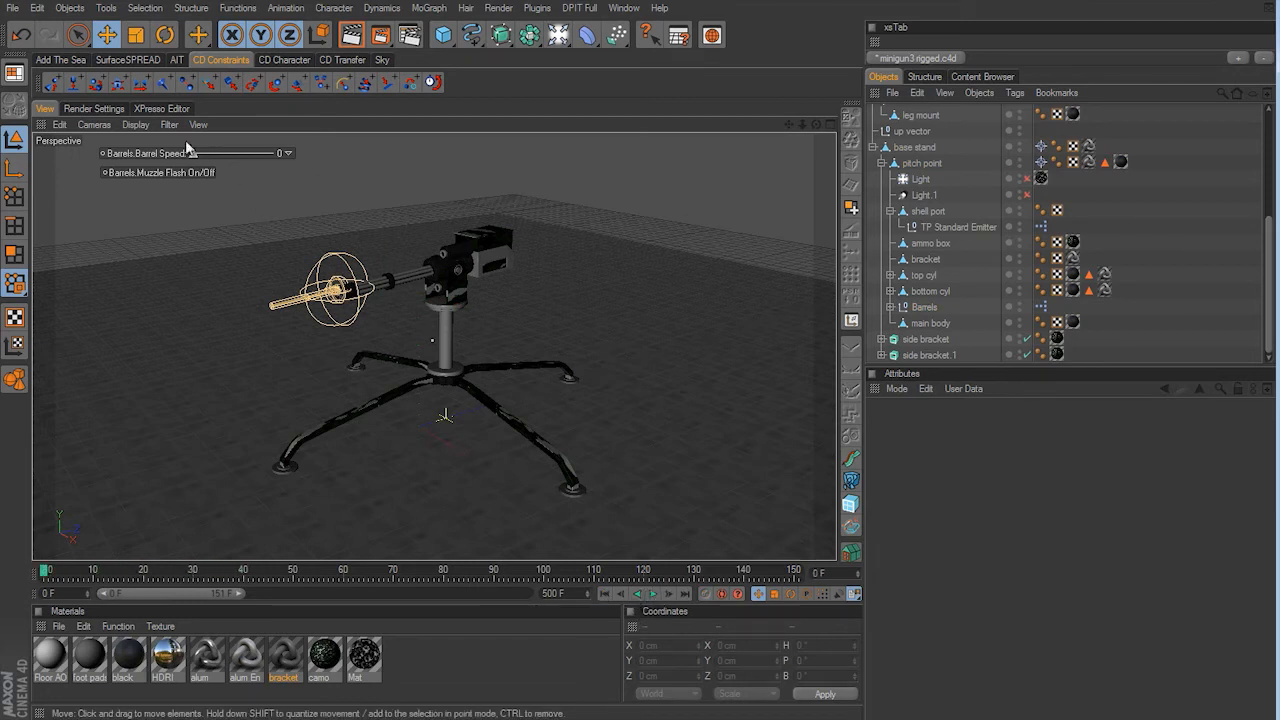
# Return to the XPresso graph with Condition's Boole output feeding Math:Divide.
pyautogui.click(161, 108)
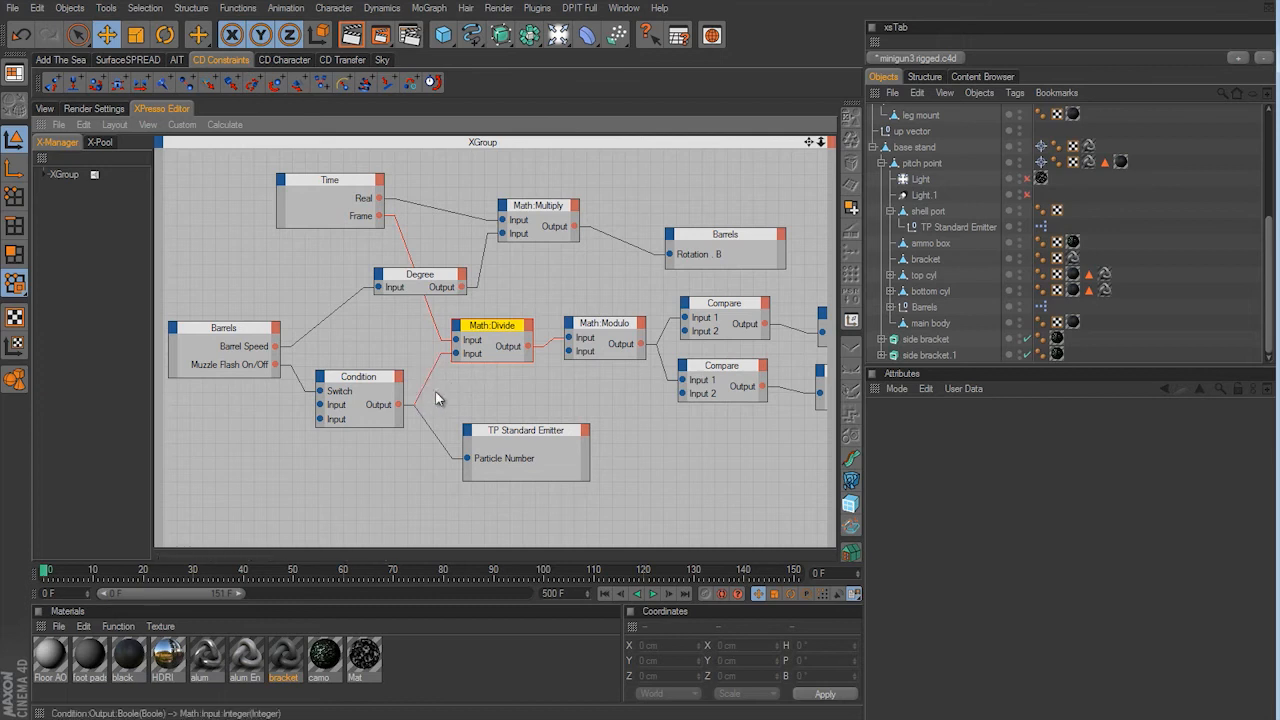
pyautogui.moveTo(460, 362)
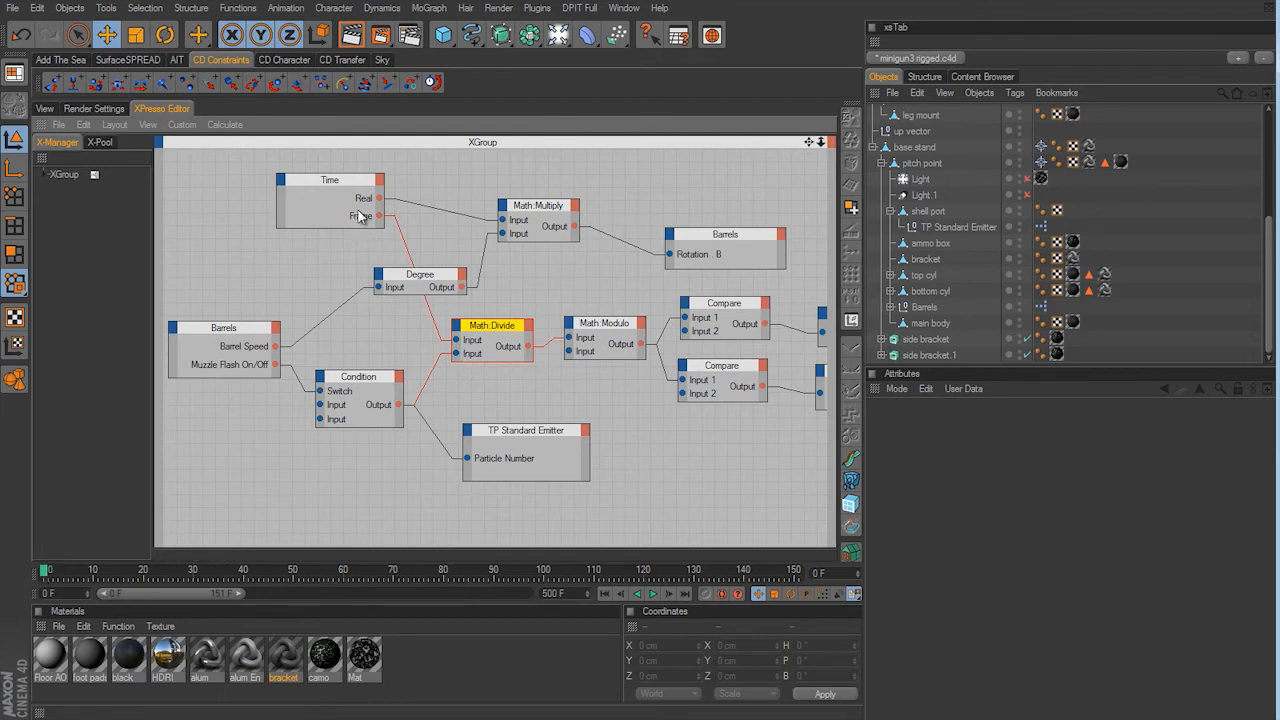
pyautogui.moveTo(220, 545)
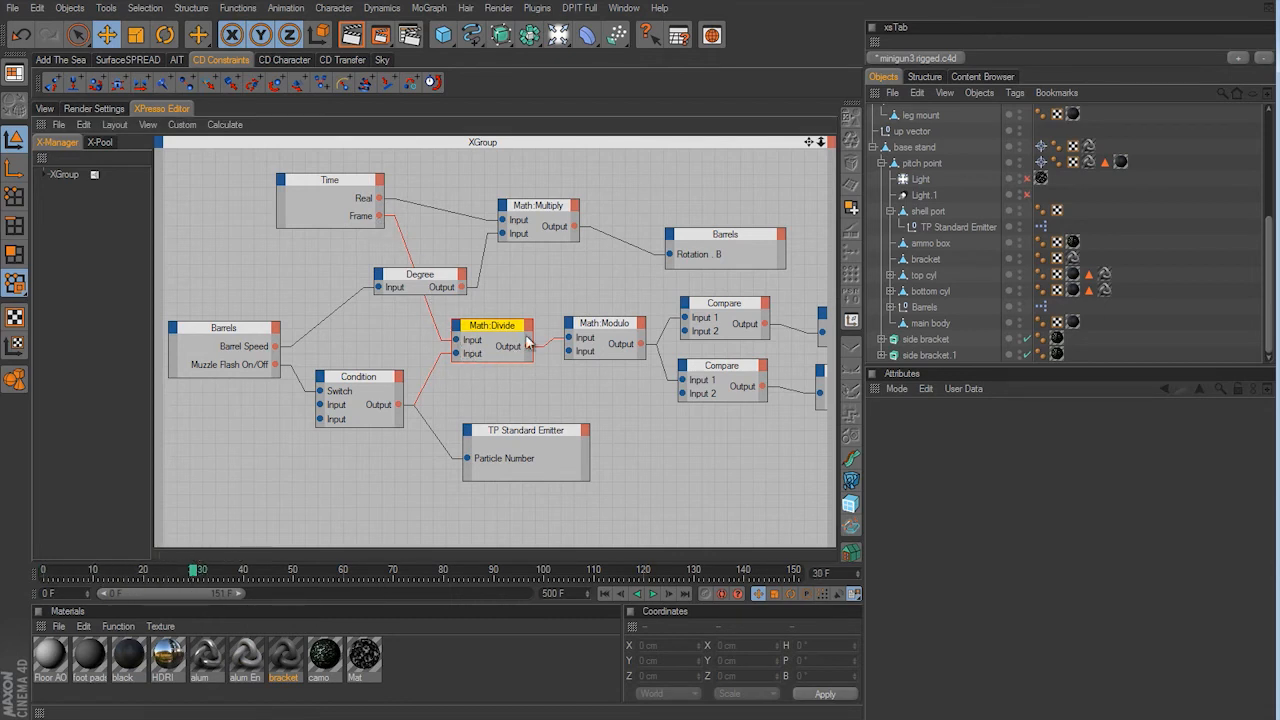
pyautogui.moveTo(527, 348)
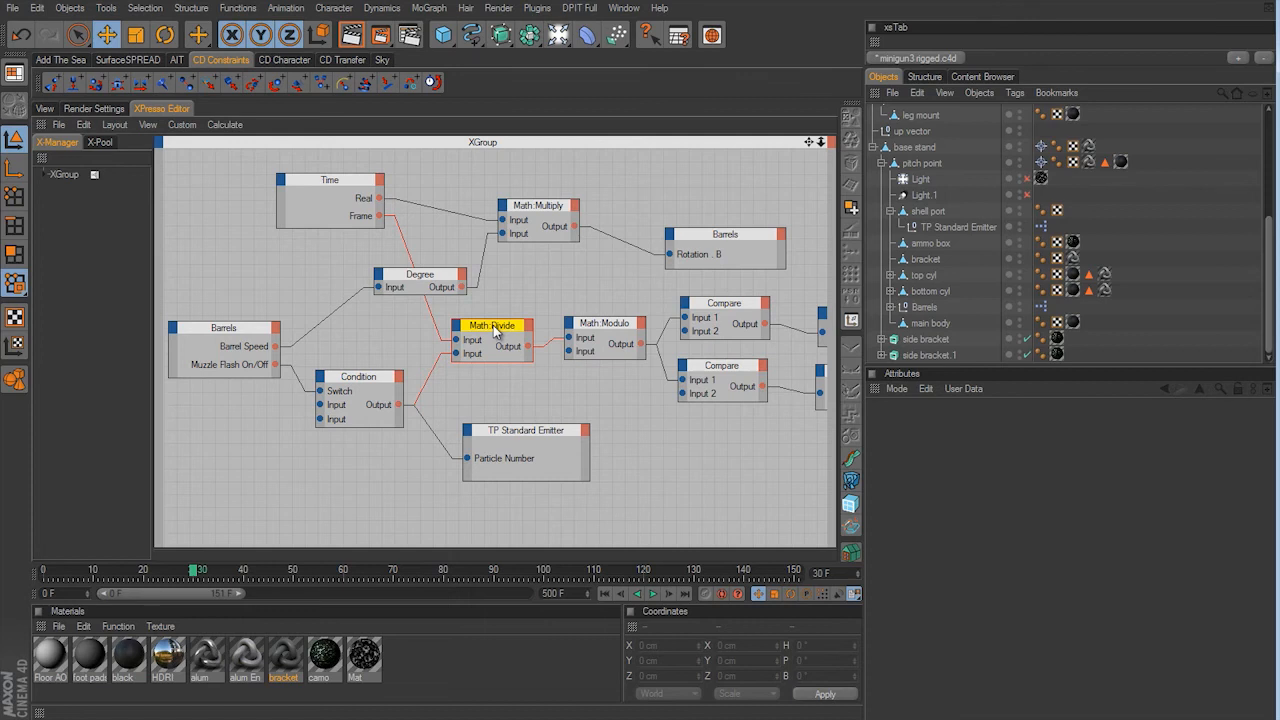
# Nudge the Math:Divide node a few pixels within the XPresso graph.
pyautogui.moveTo(495, 330); pyautogui.dragTo(490, 325)
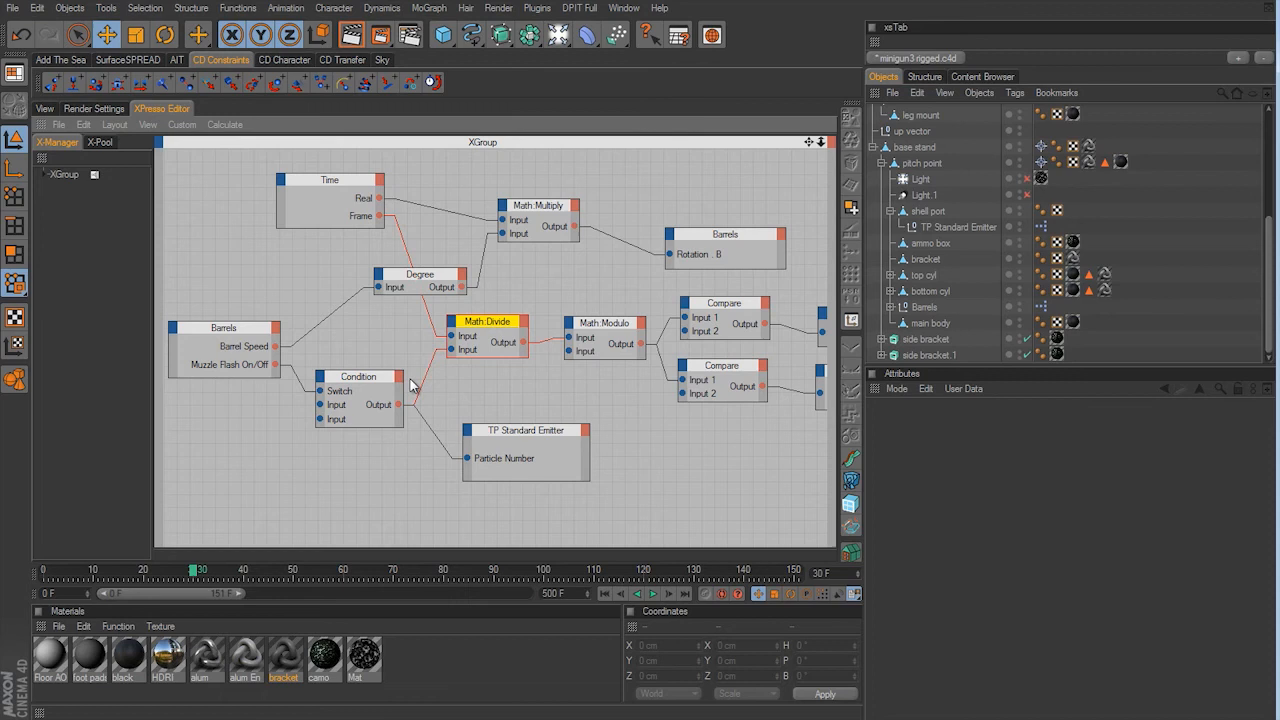
pyautogui.moveTo(533, 411)
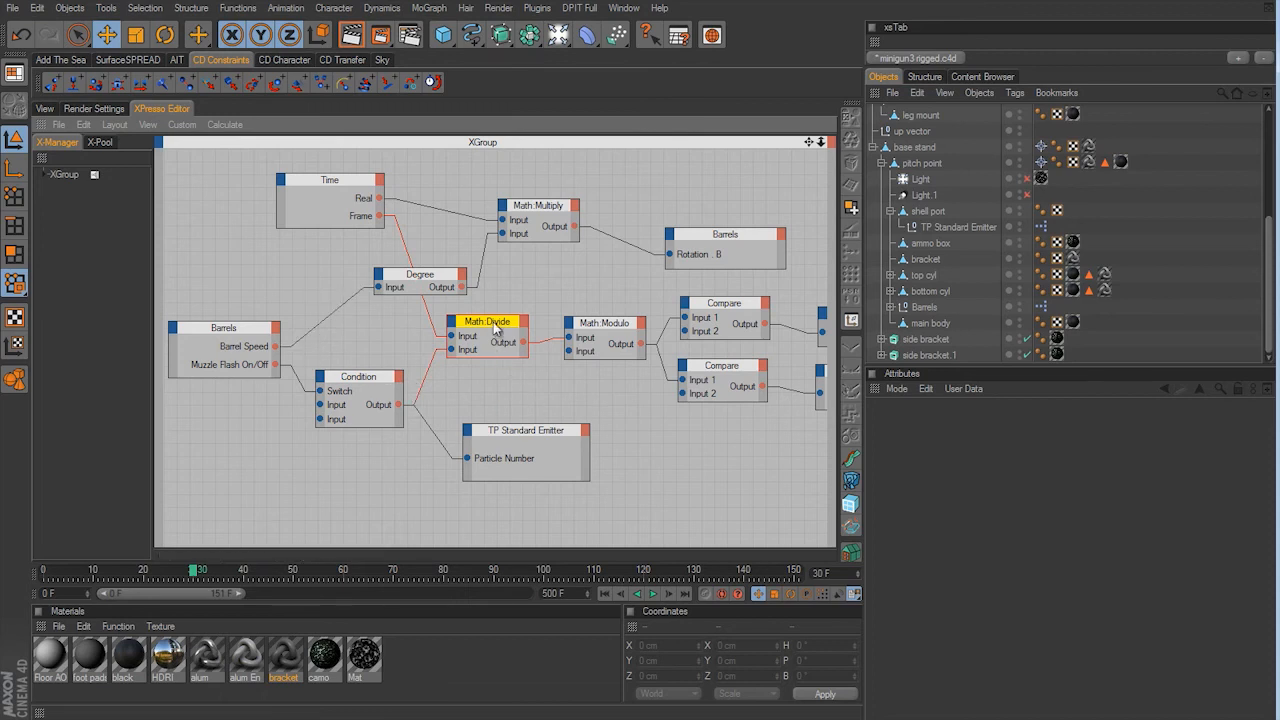
pyautogui.moveTo(660, 470)
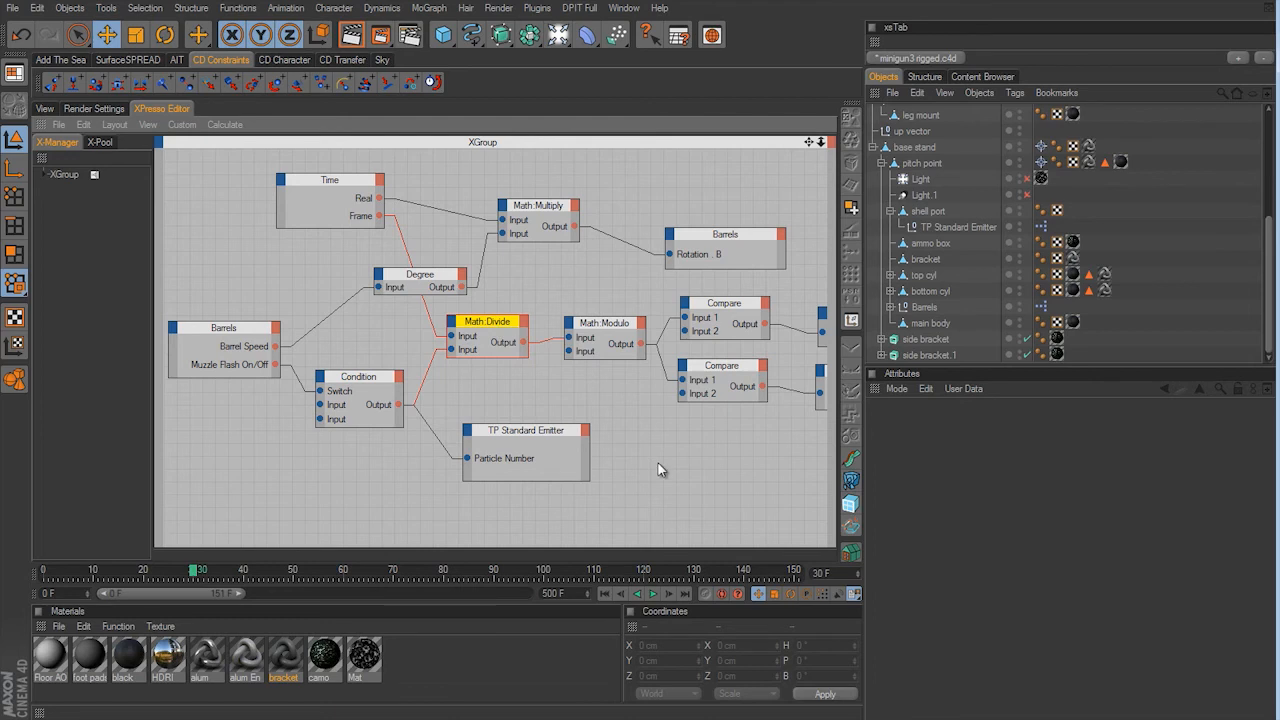
pyautogui.moveTo(627, 313)
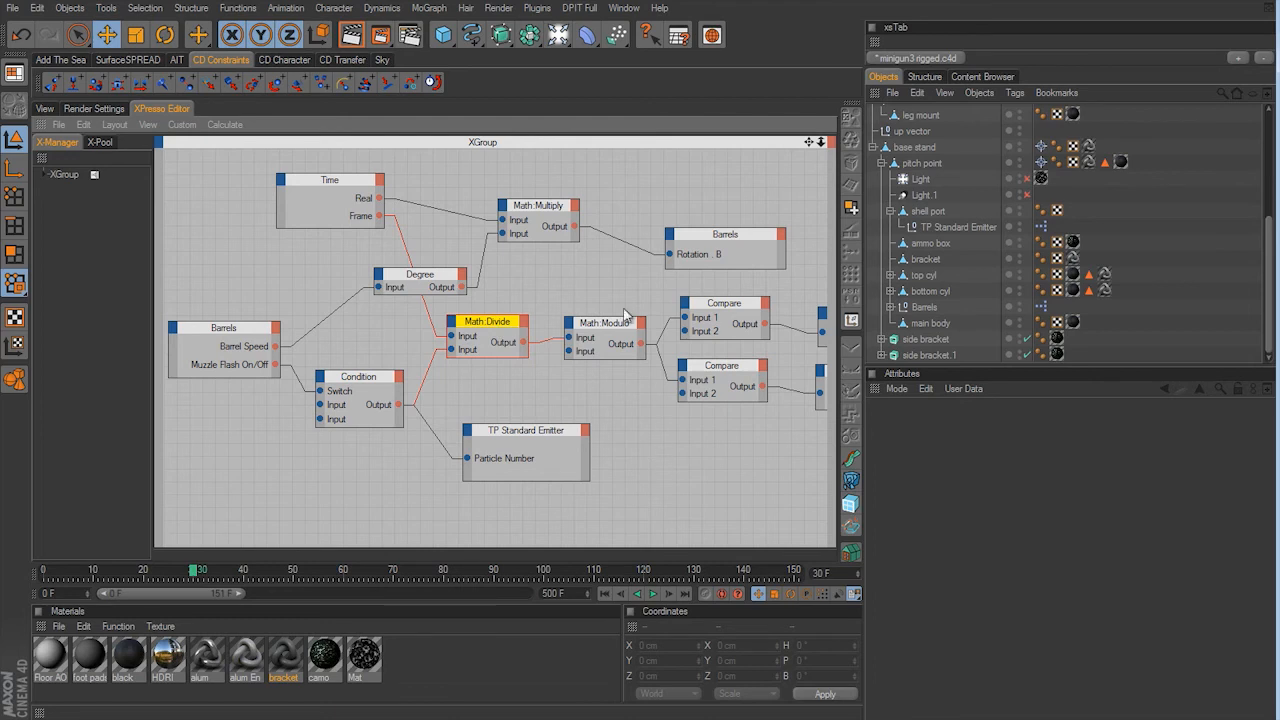
pyautogui.moveTo(478, 333)
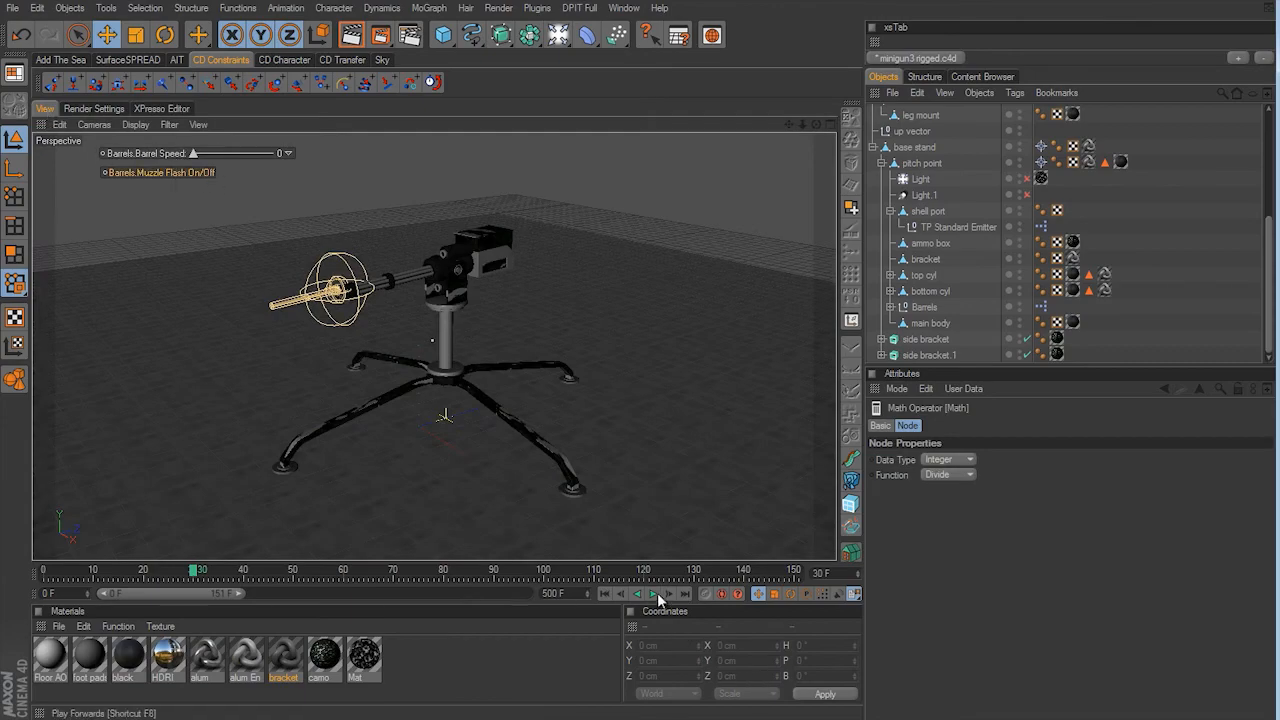
# Play the animation on to frame 67, checking the Math:Divide node in the graph.
pyautogui.click(653, 593)
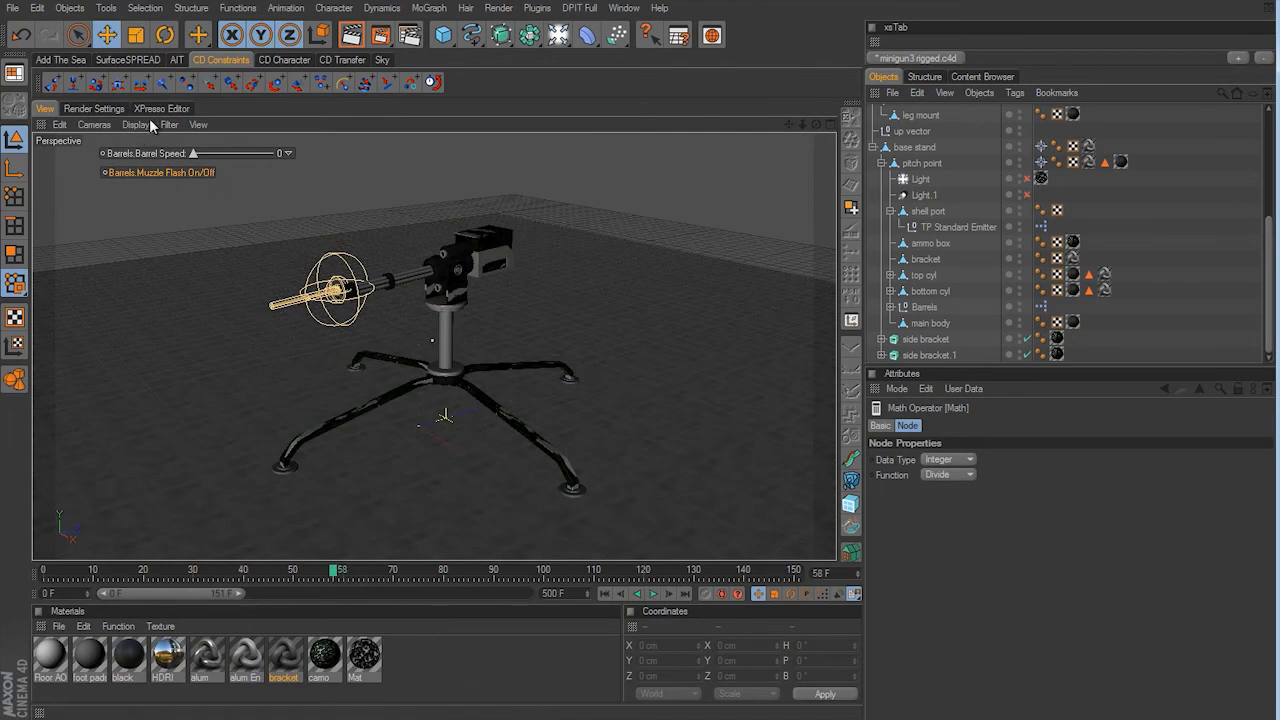
pyautogui.click(161, 108)
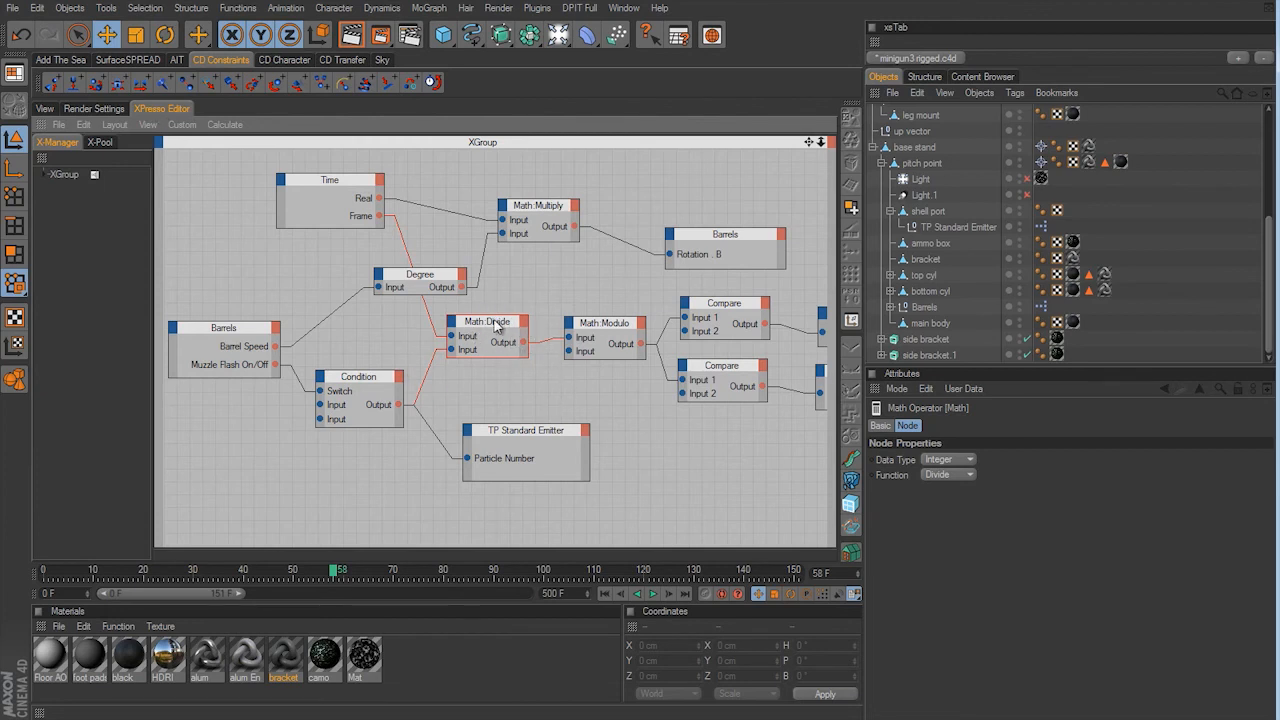
pyautogui.moveTo(672, 262)
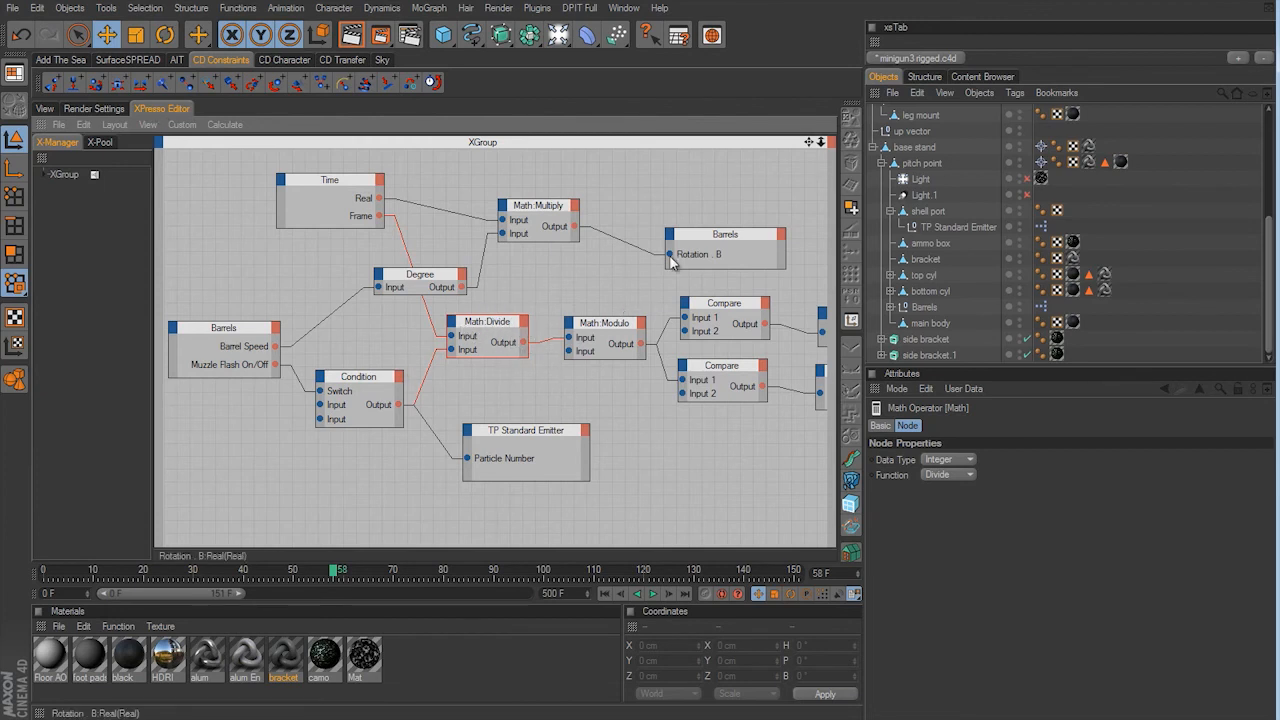
pyautogui.moveTo(367, 376)
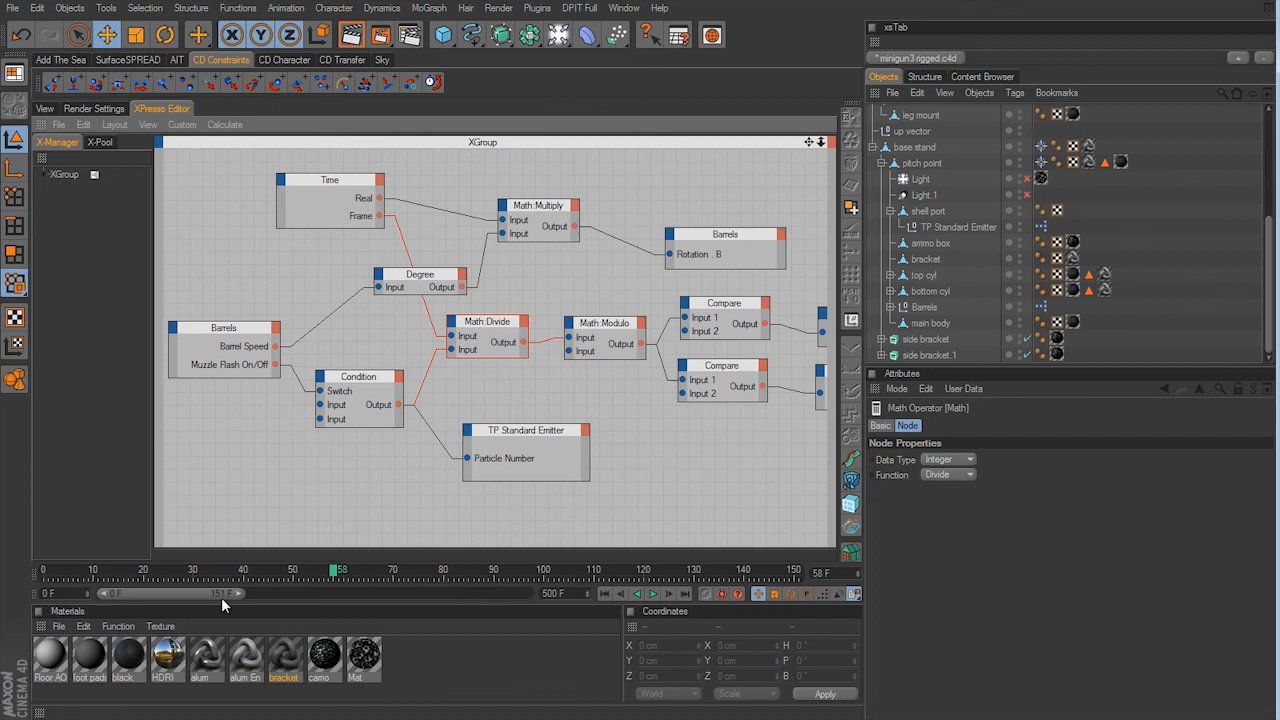
pyautogui.moveTo(466, 340)
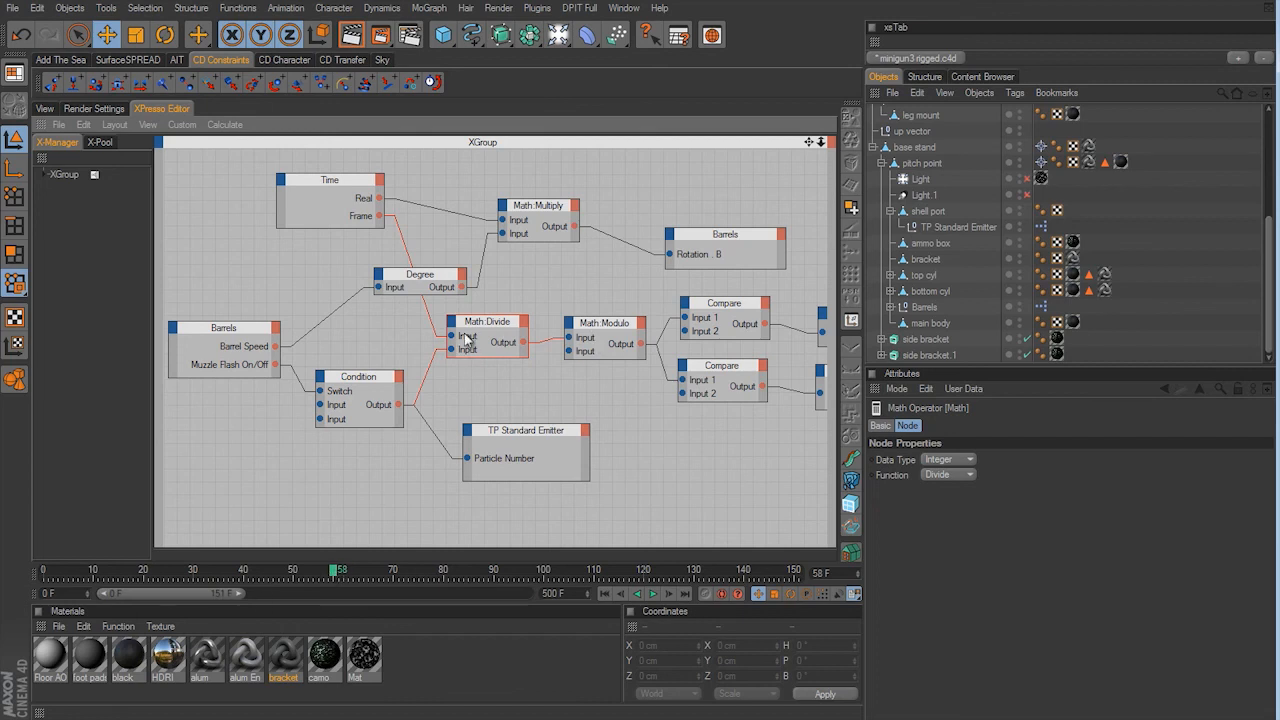
pyautogui.moveTo(360, 537)
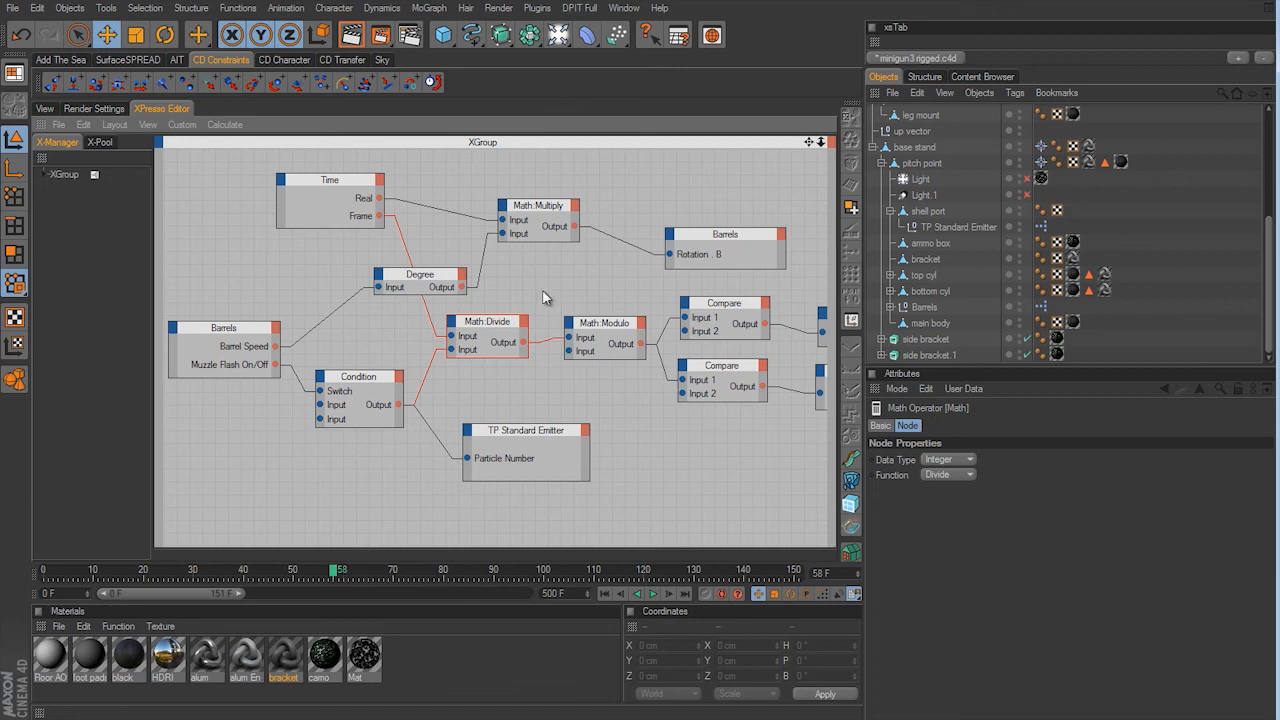
pyautogui.moveTo(489, 332)
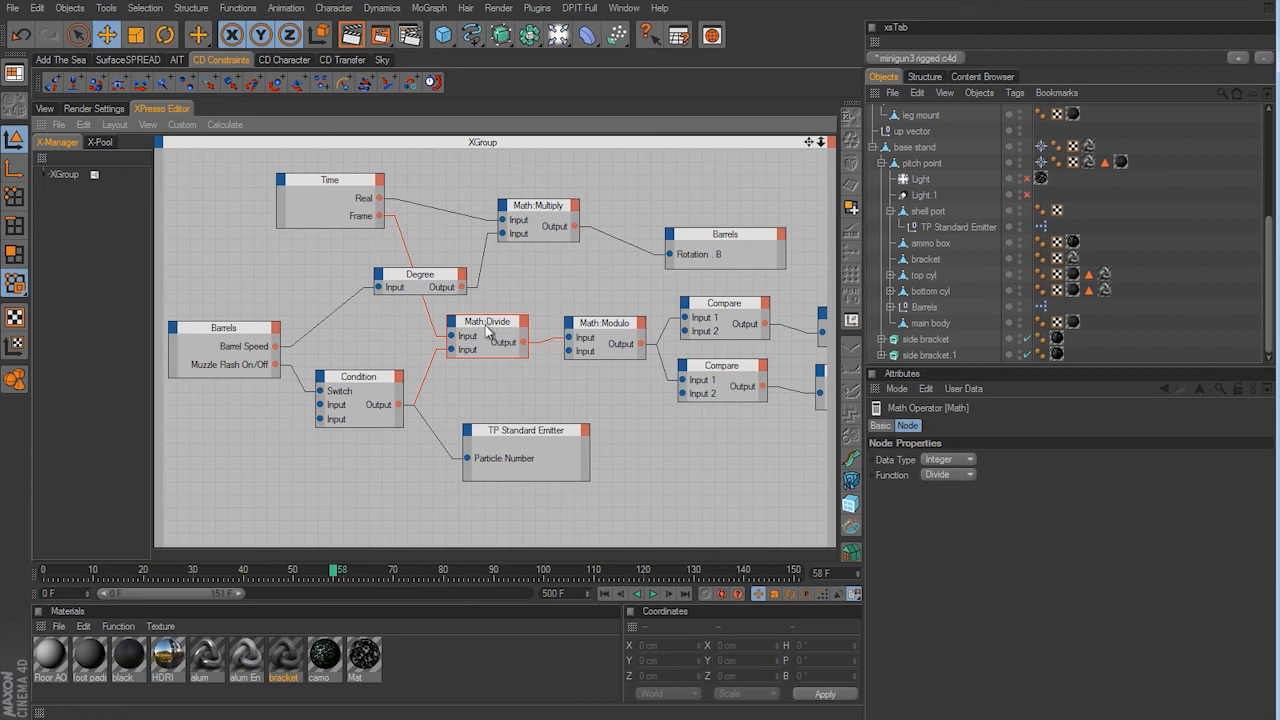
pyautogui.click(45, 108)
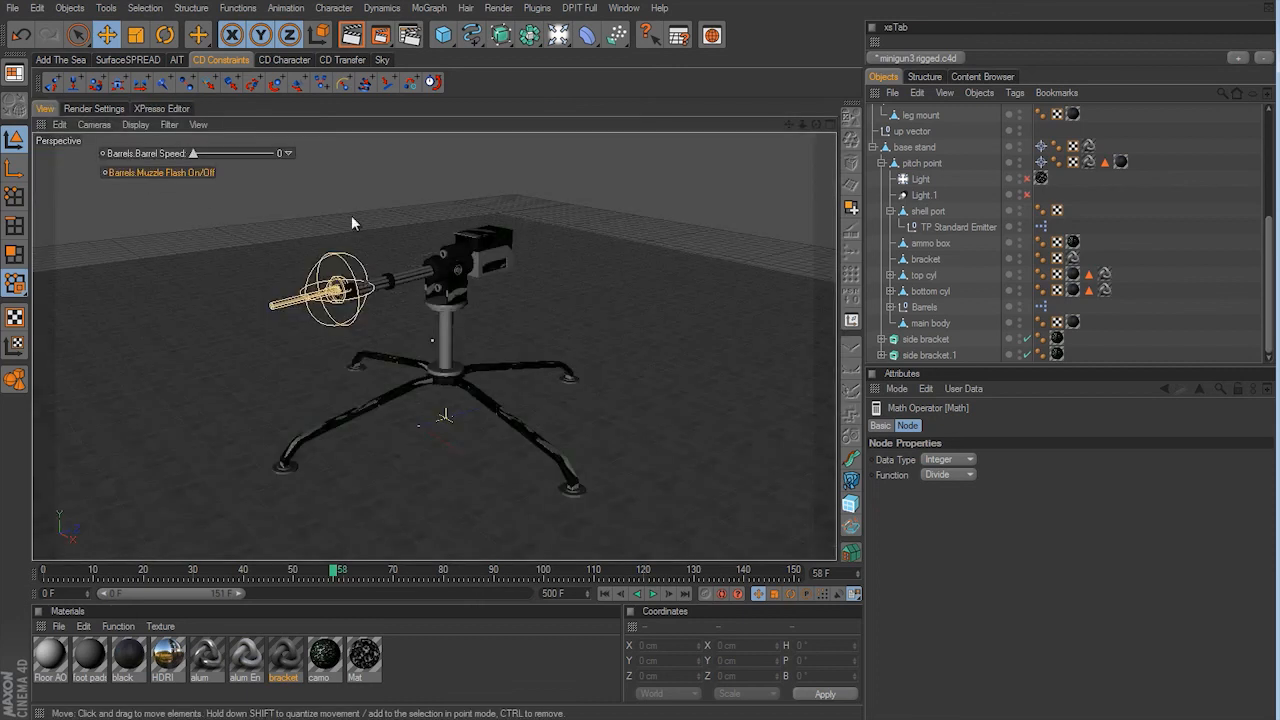
pyautogui.click(653, 593)
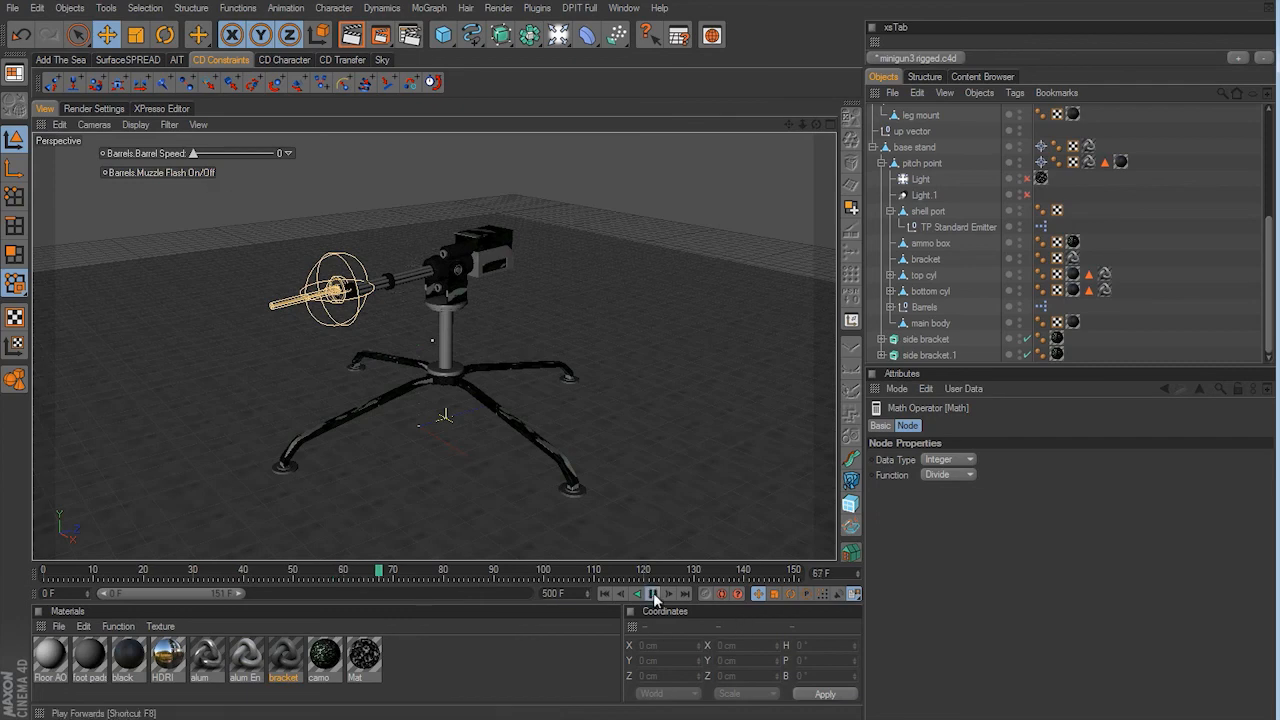
pyautogui.click(161, 108)
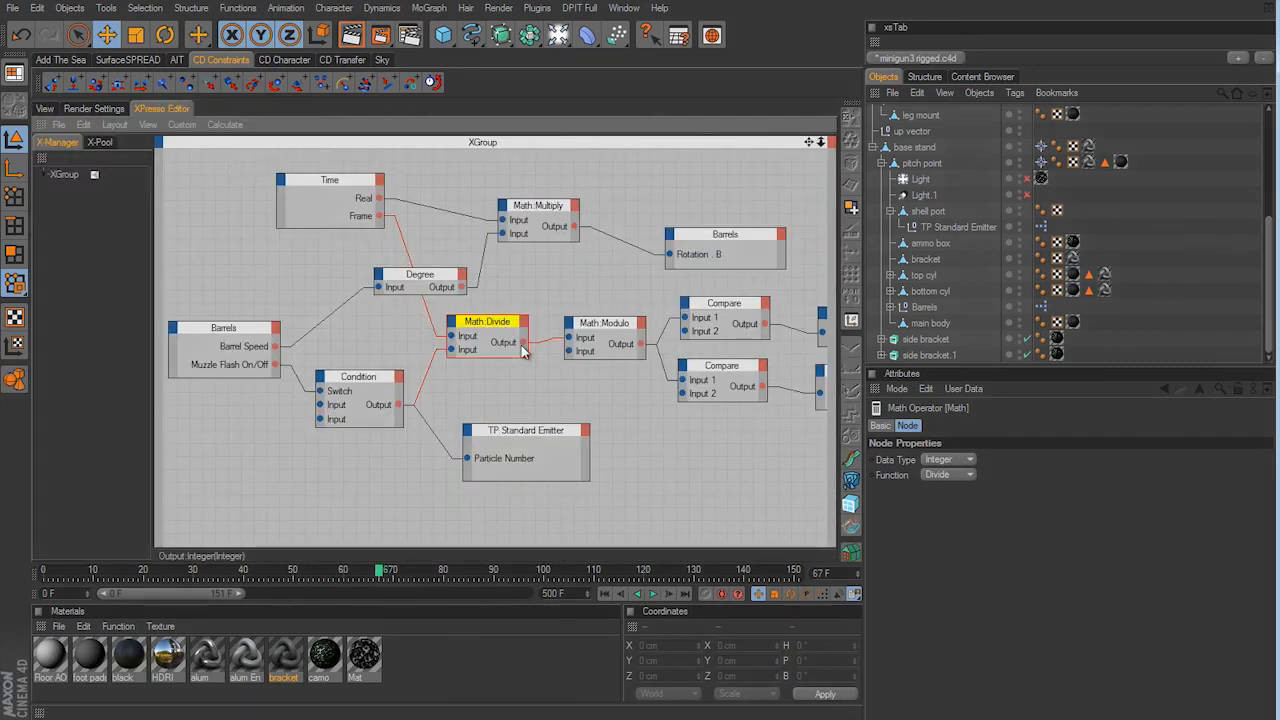